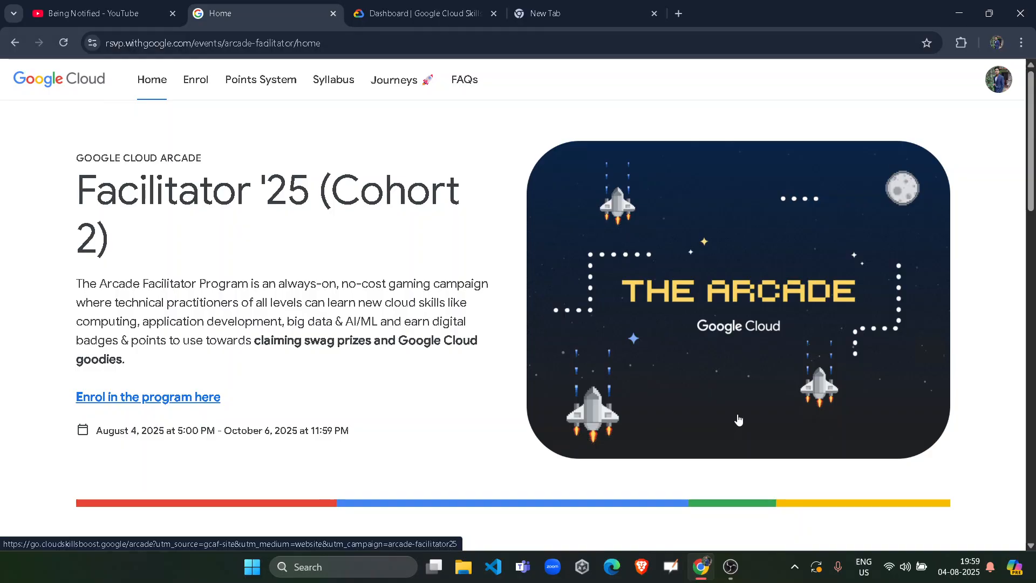
{"action": "mouse_move", "coordinate": [384, 423]}
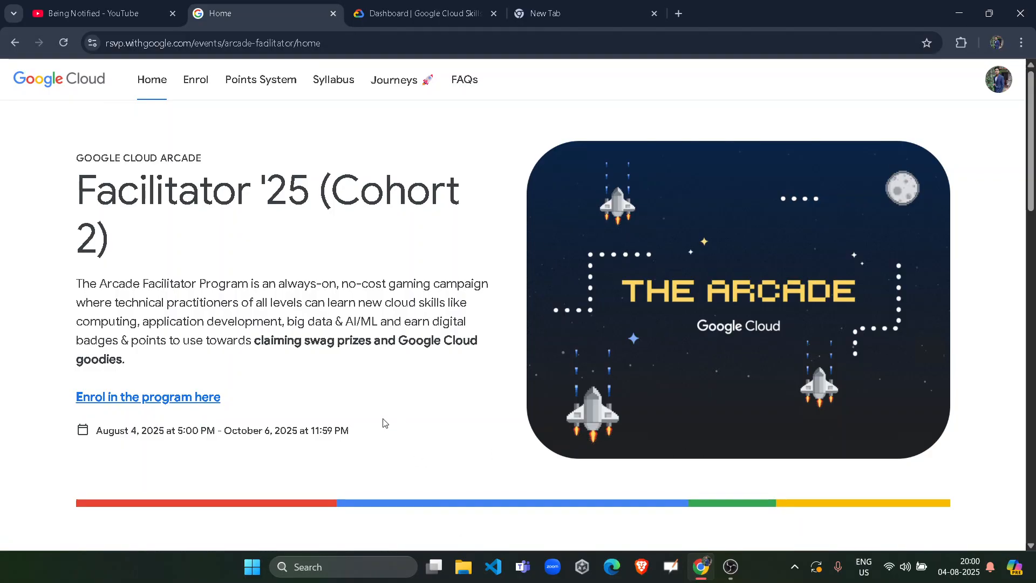
{"action": "mouse_move", "coordinate": [125, 432]}
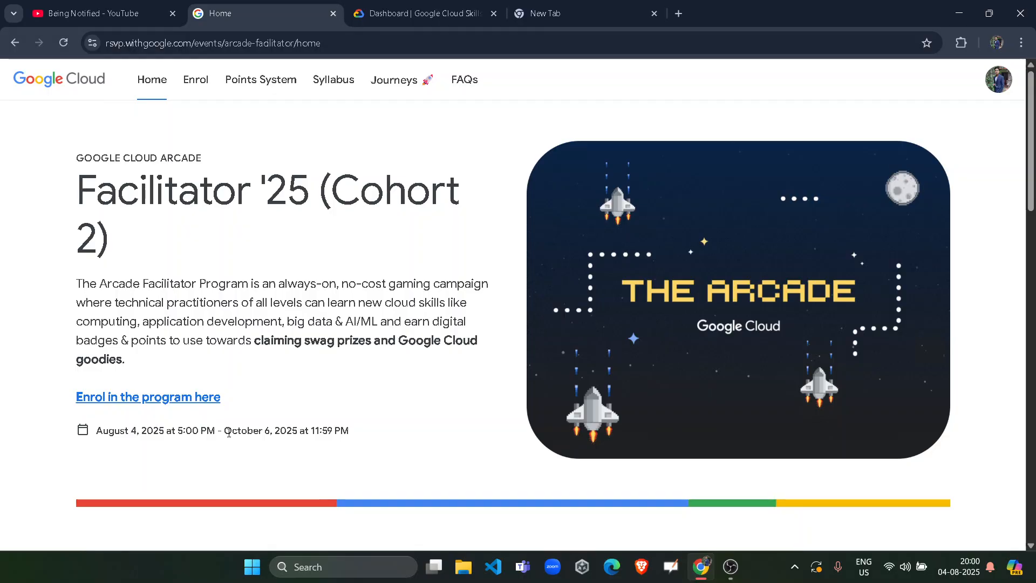
{"action": "mouse_move", "coordinate": [344, 377]}
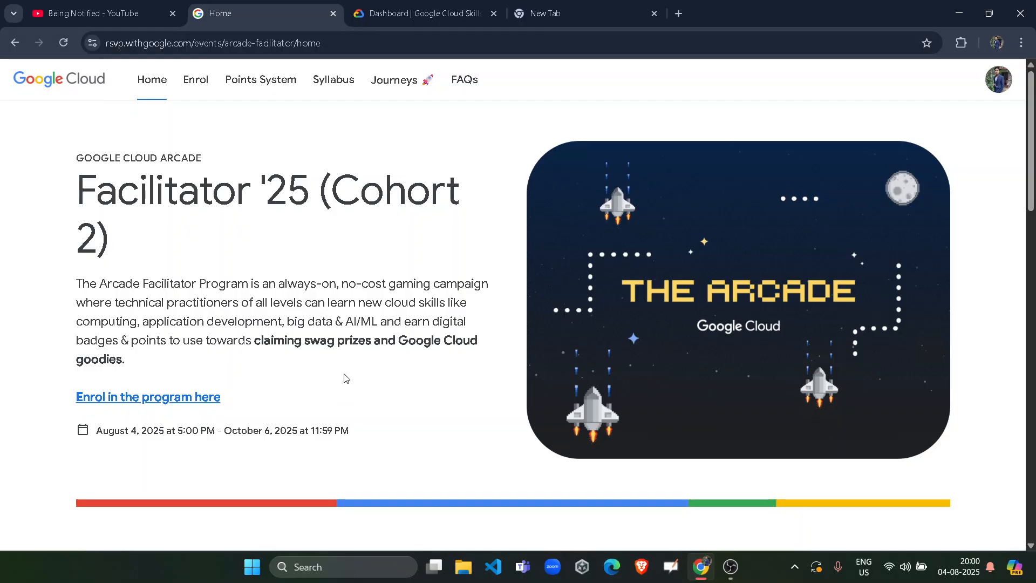
{"action": "left_click", "coordinate": [211, 43]}
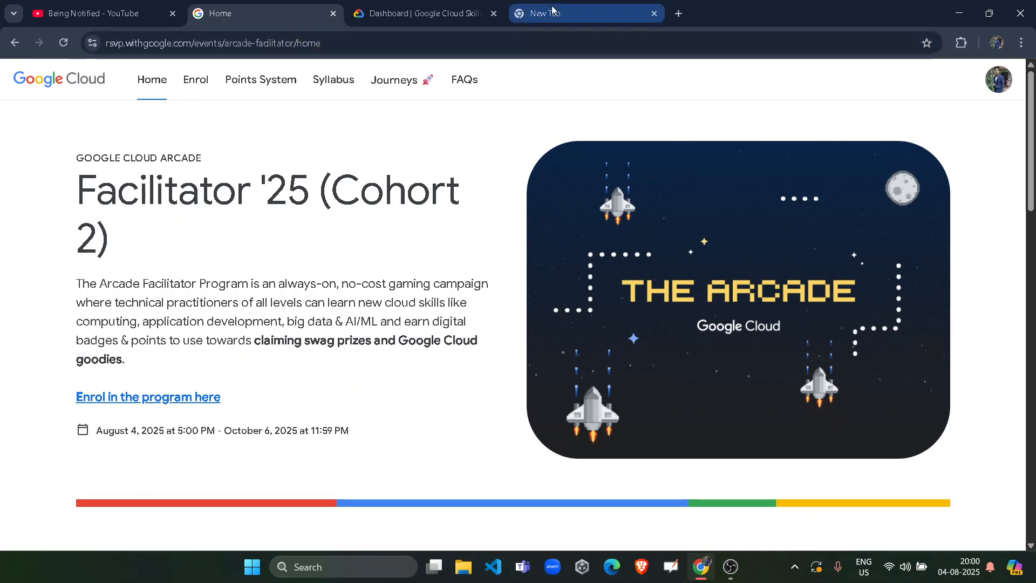
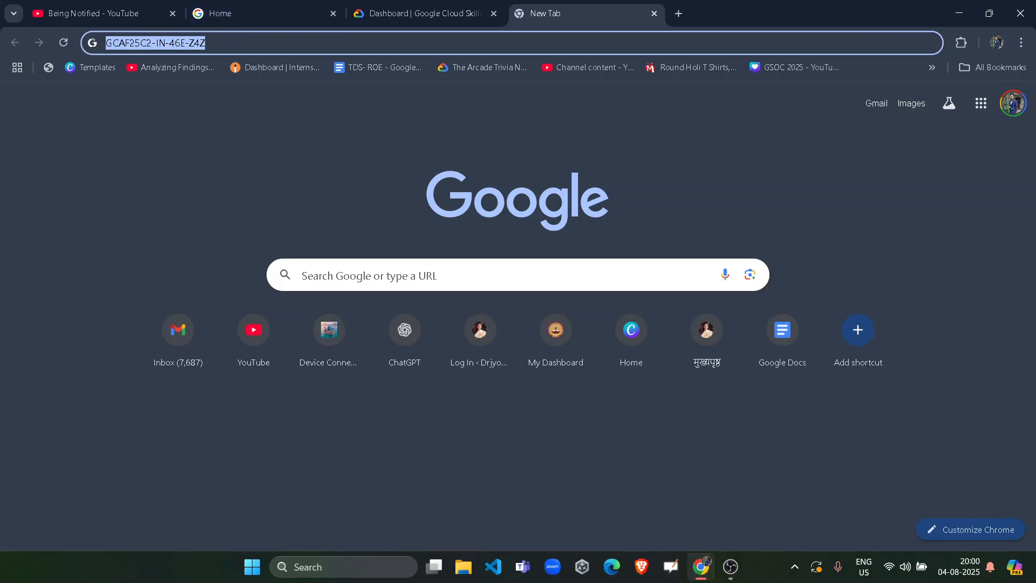
{"action": "key", "text": "Return"}
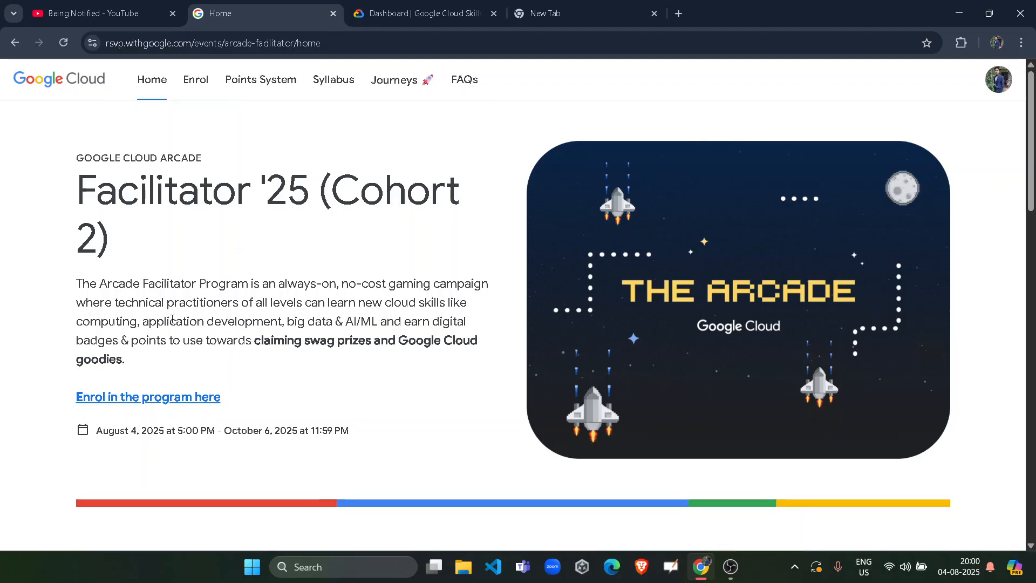
{"action": "mouse_move", "coordinate": [141, 336]}
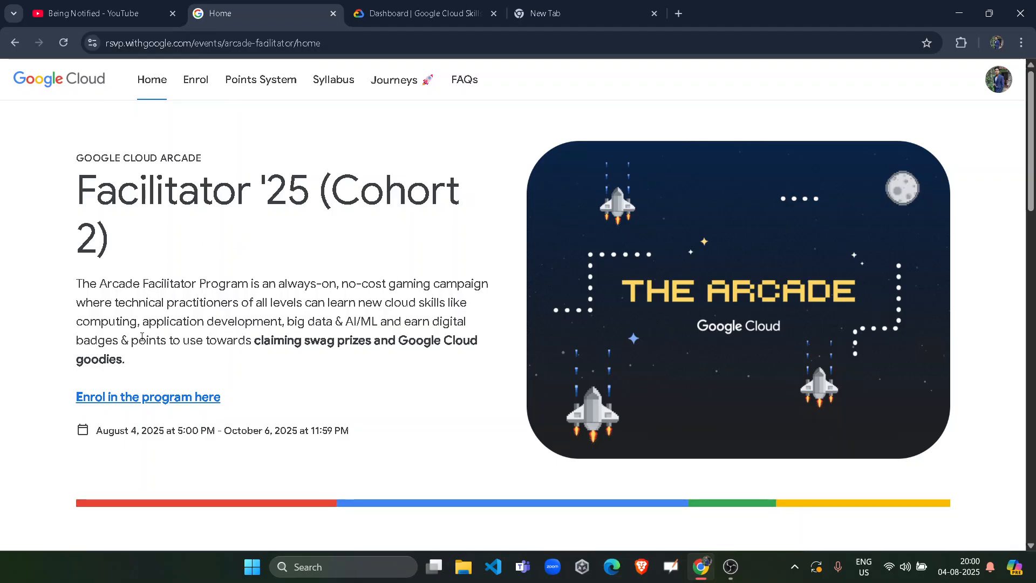
{"action": "mouse_move", "coordinate": [185, 271]}
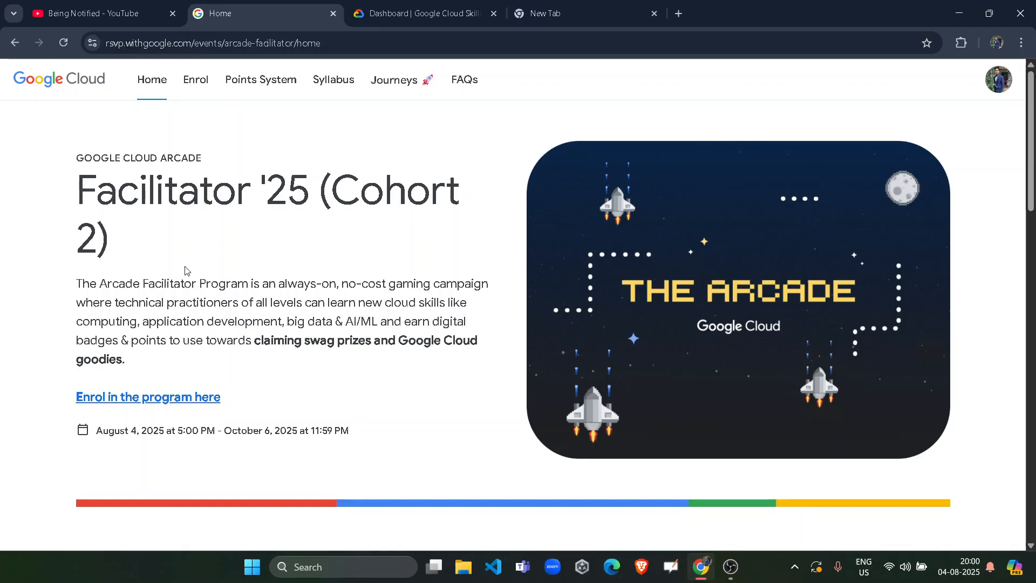
Step: Reach the Enrol page on the Arcade site and launch the Cohort 2 enrolment form
{"action": "left_click", "coordinate": [148, 397]}
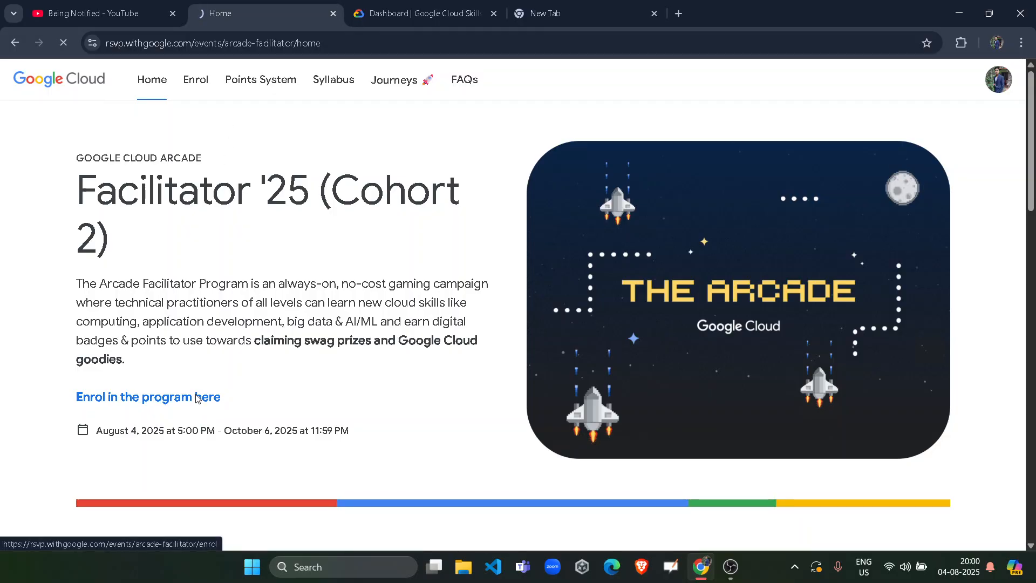
{"action": "left_click", "coordinate": [148, 396]}
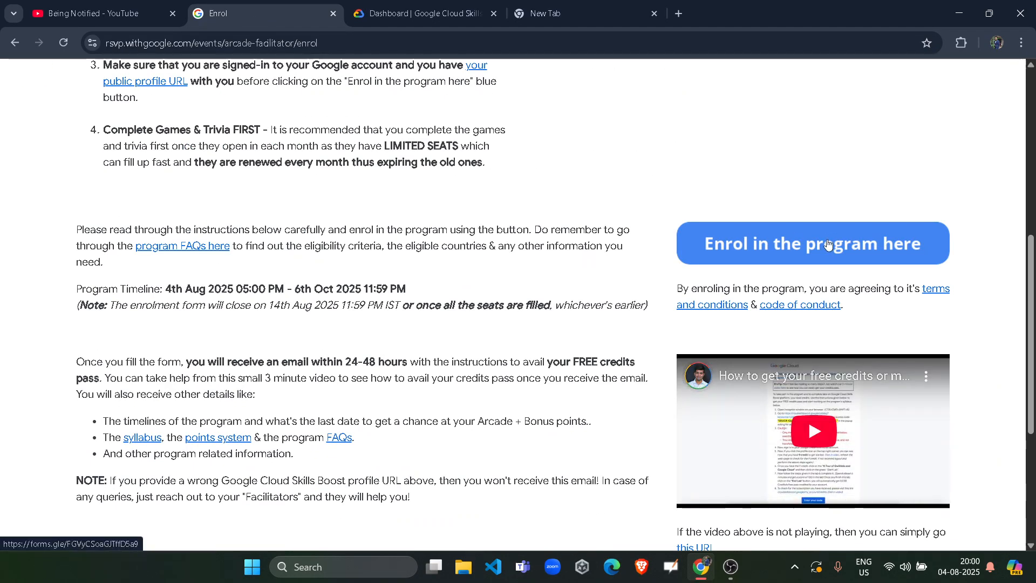
{"action": "left_click", "coordinate": [813, 244]}
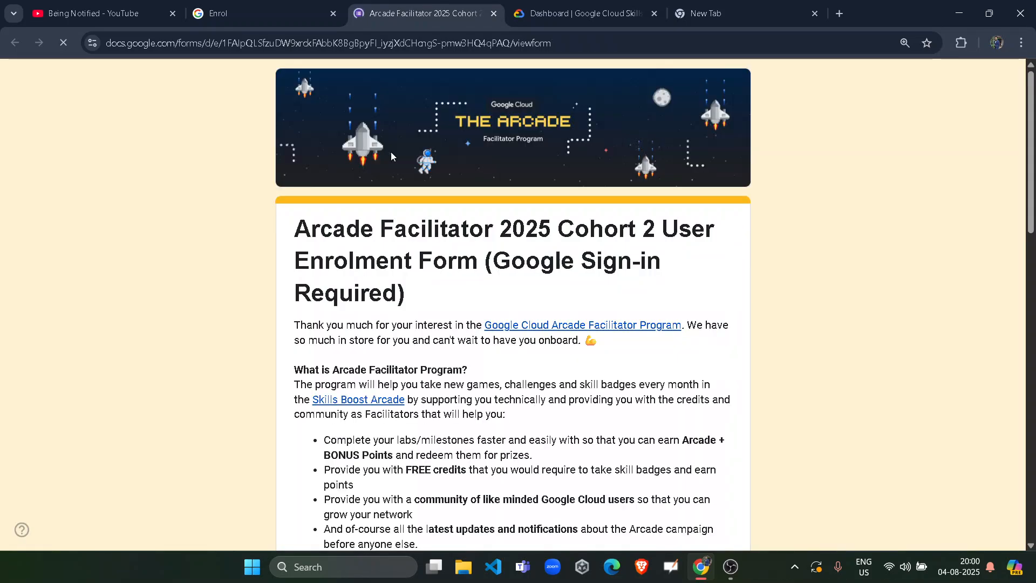
Step: Review the form's first page and continue to the program terms section
{"action": "scroll", "scroll_direction": "down", "scroll_amount": 3}
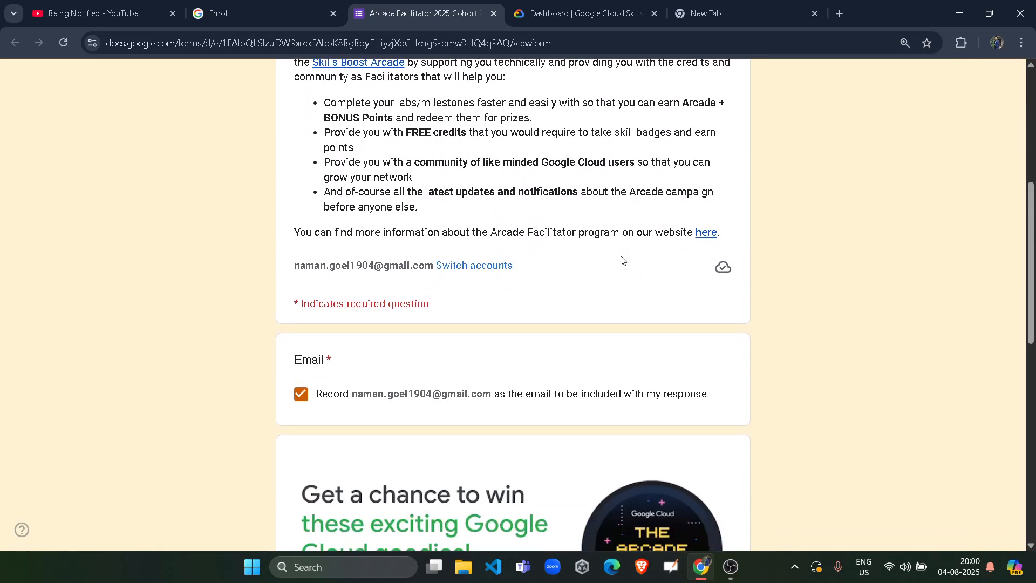
{"action": "scroll", "scroll_direction": "down", "scroll_amount": 3}
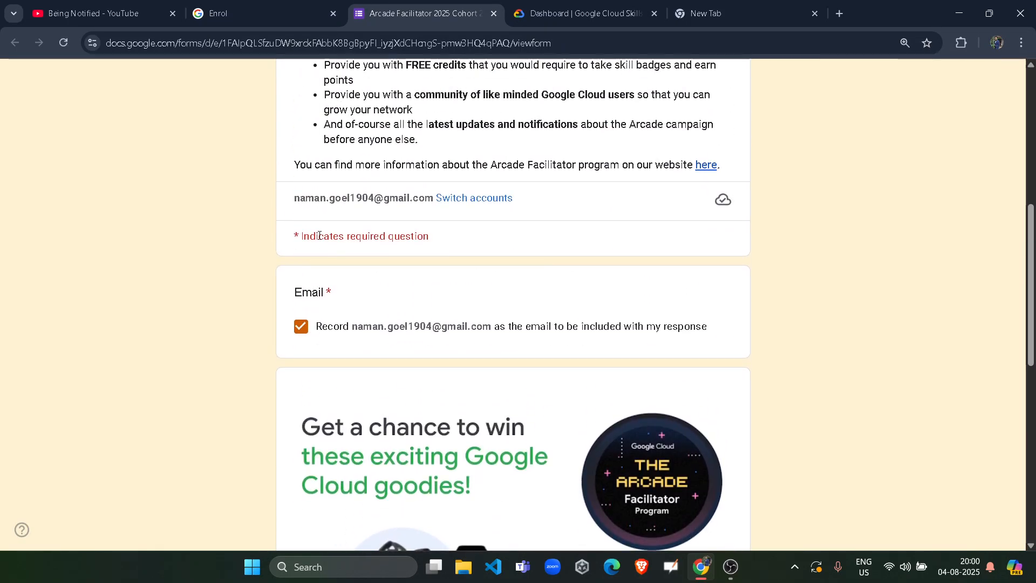
{"action": "double_click", "coordinate": [362, 198]}
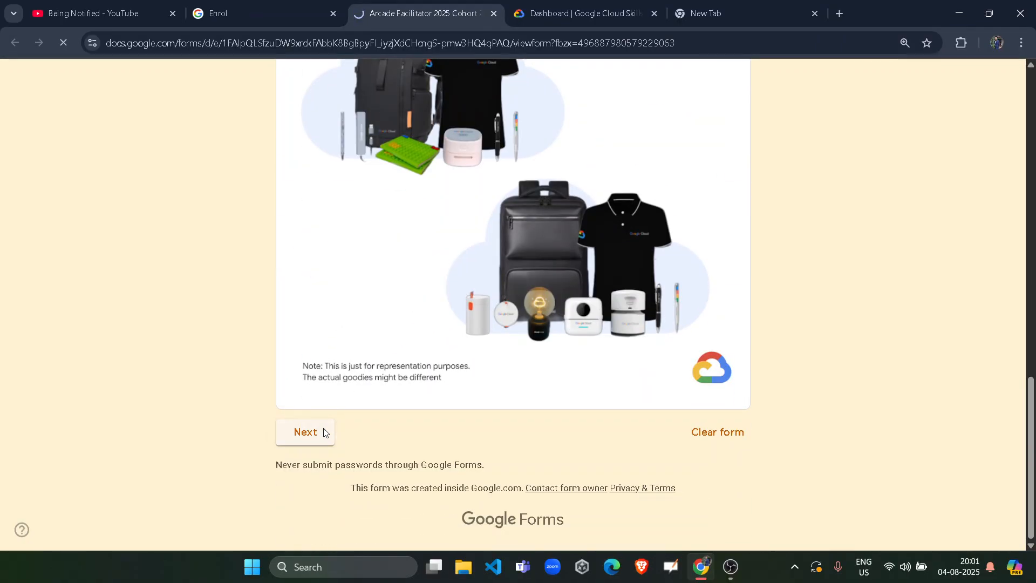
{"action": "left_click", "coordinate": [306, 432]}
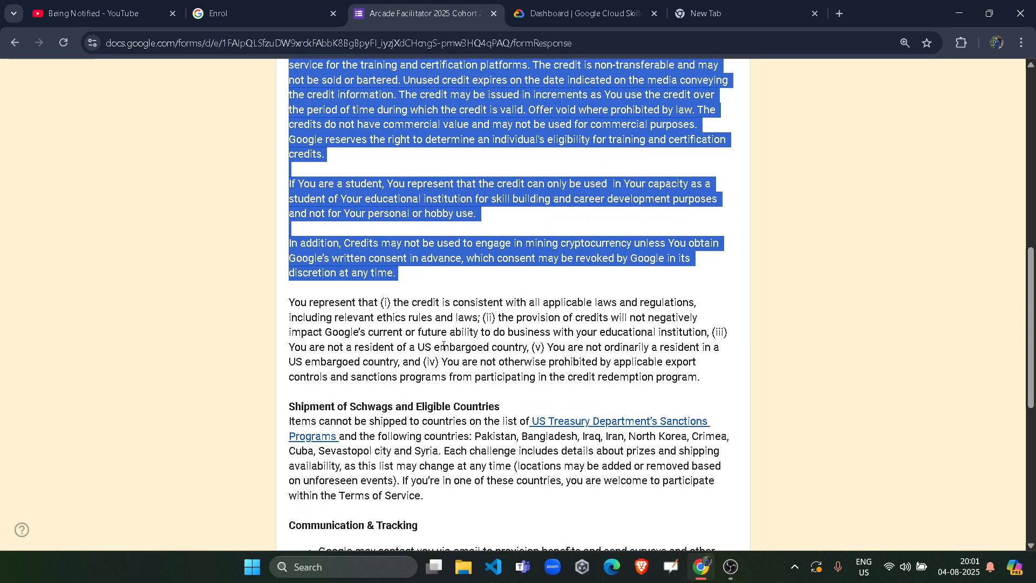
Step: Keep 'Yes, I accept the terms' selected and continue to the details section
{"action": "scroll", "scroll_direction": "down", "scroll_amount": 3}
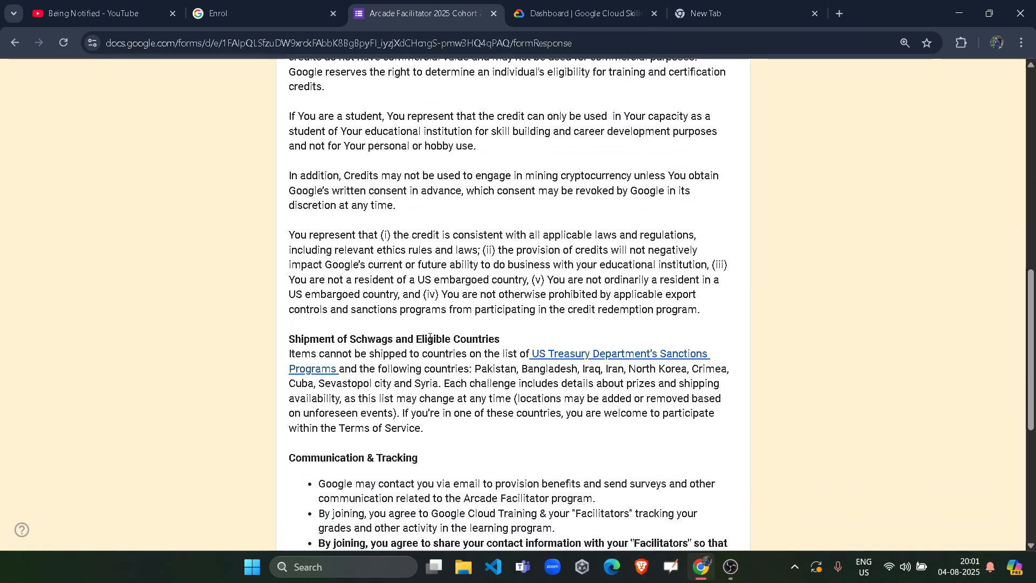
{"action": "scroll", "scroll_direction": "down", "scroll_amount": 3}
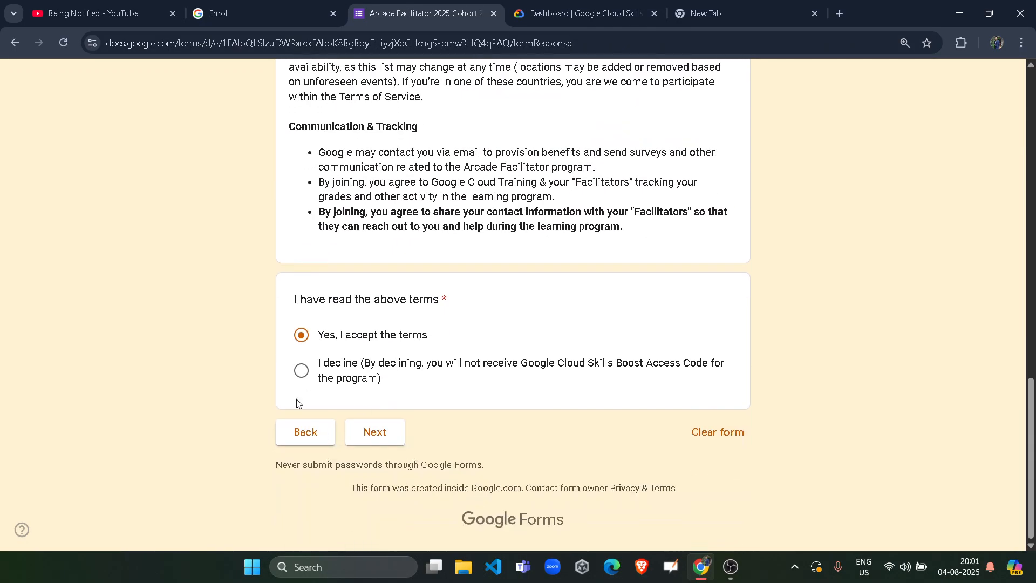
{"action": "left_click", "coordinate": [375, 431]}
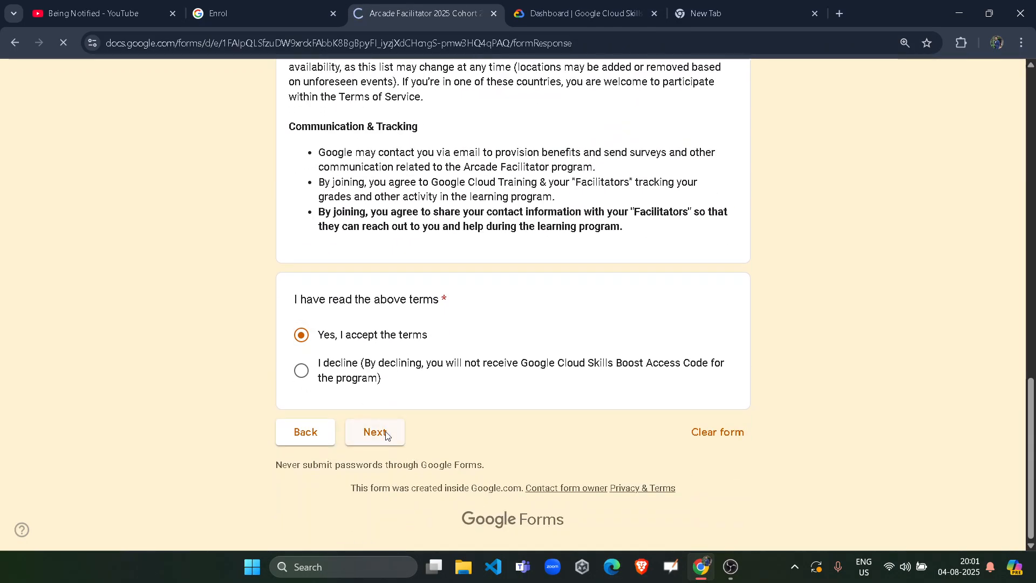
Step: Answer as a Student graduating in 2026 with a referral code ('Yes') and continue
{"action": "left_click", "coordinate": [374, 432]}
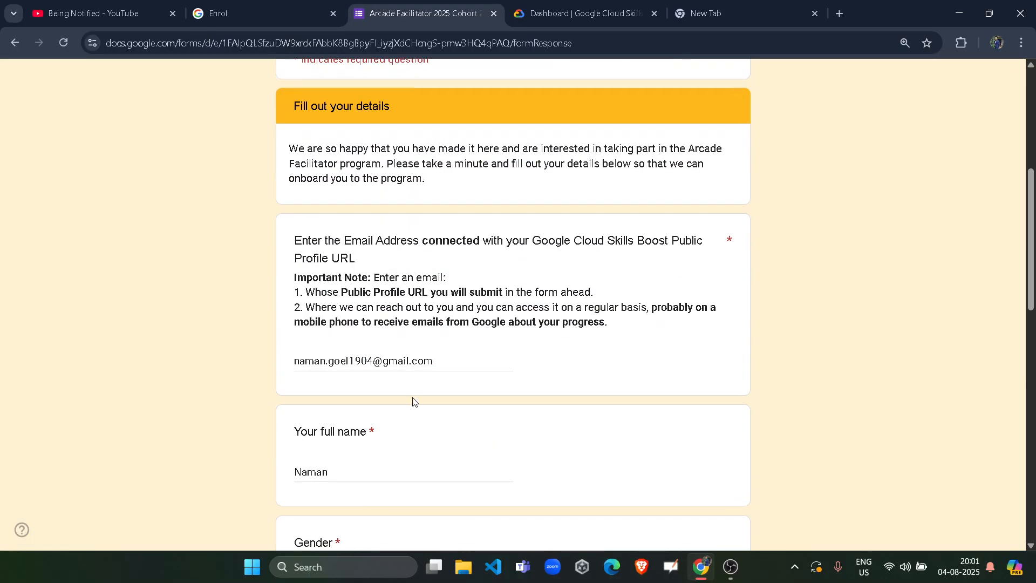
{"action": "double_click", "coordinate": [409, 277]}
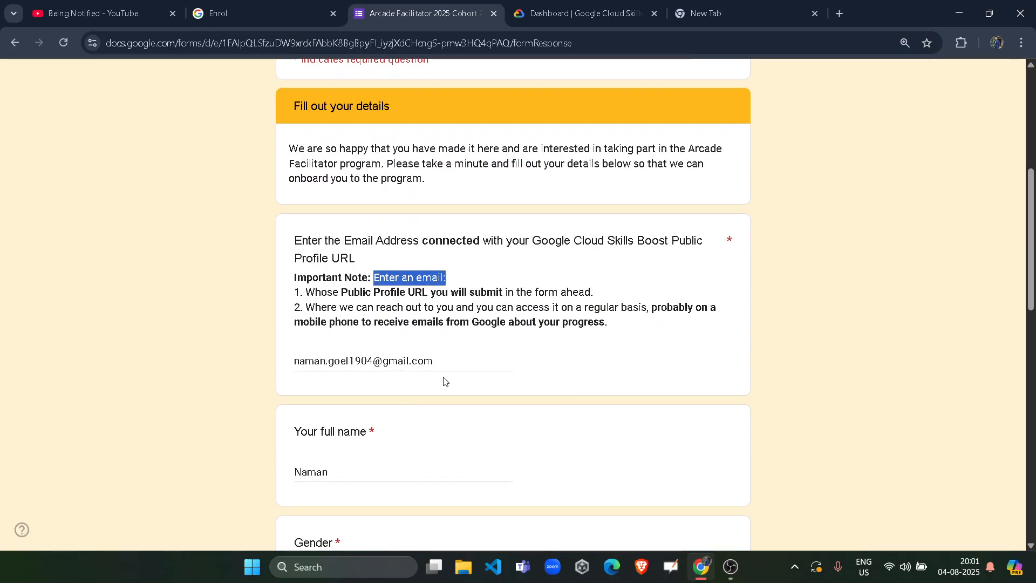
{"action": "left_click", "coordinate": [404, 361]}
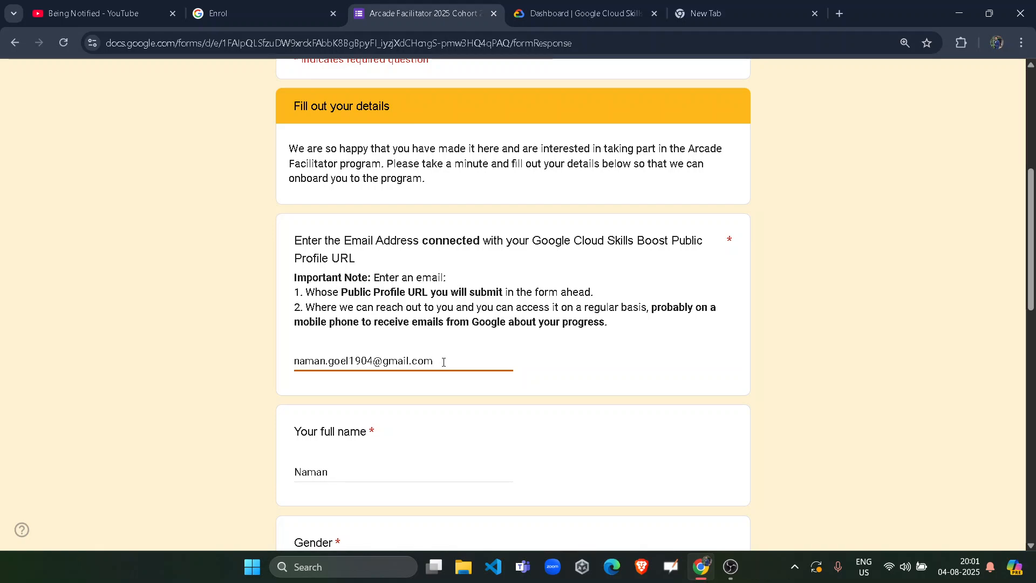
{"action": "mouse_move", "coordinate": [324, 388]}
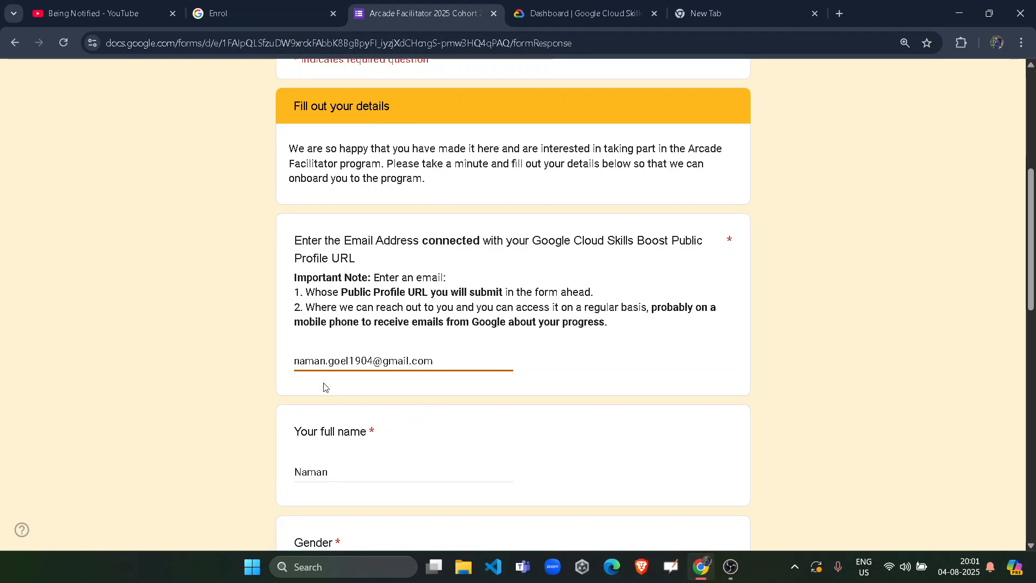
{"action": "scroll", "scroll_direction": "down", "scroll_amount": 3}
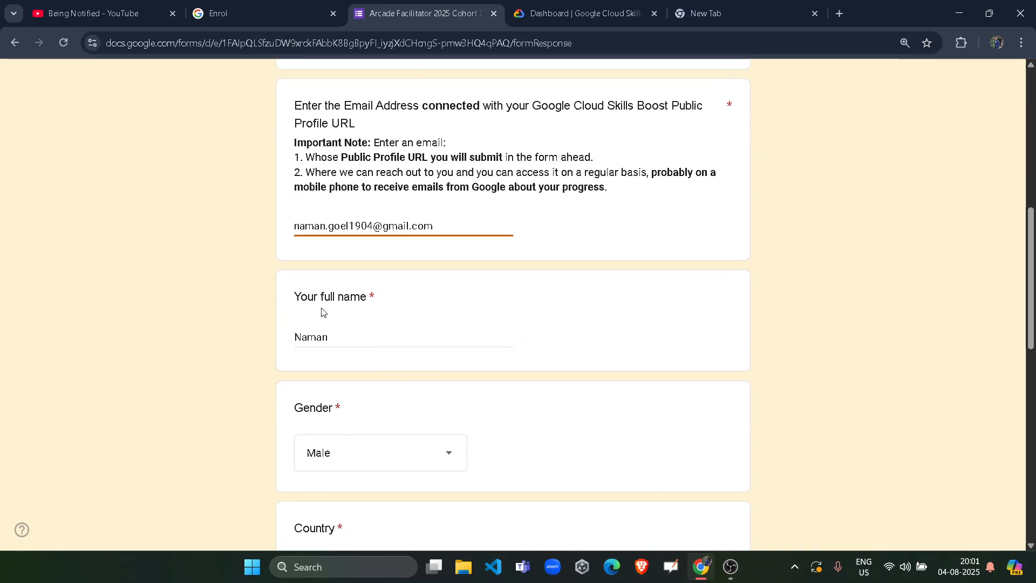
{"action": "scroll", "scroll_direction": "down", "scroll_amount": 3}
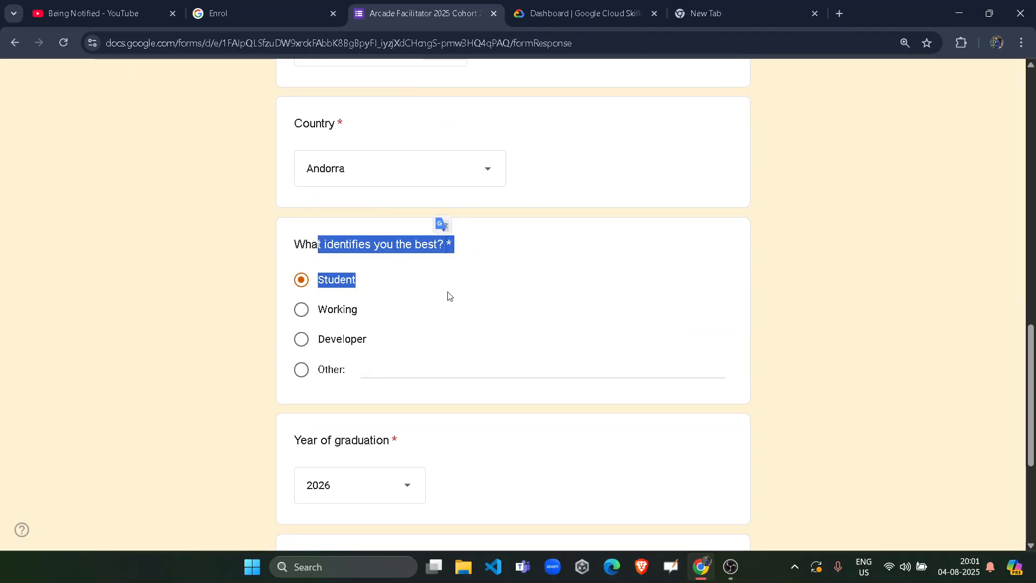
{"action": "scroll", "scroll_direction": "down", "scroll_amount": 3}
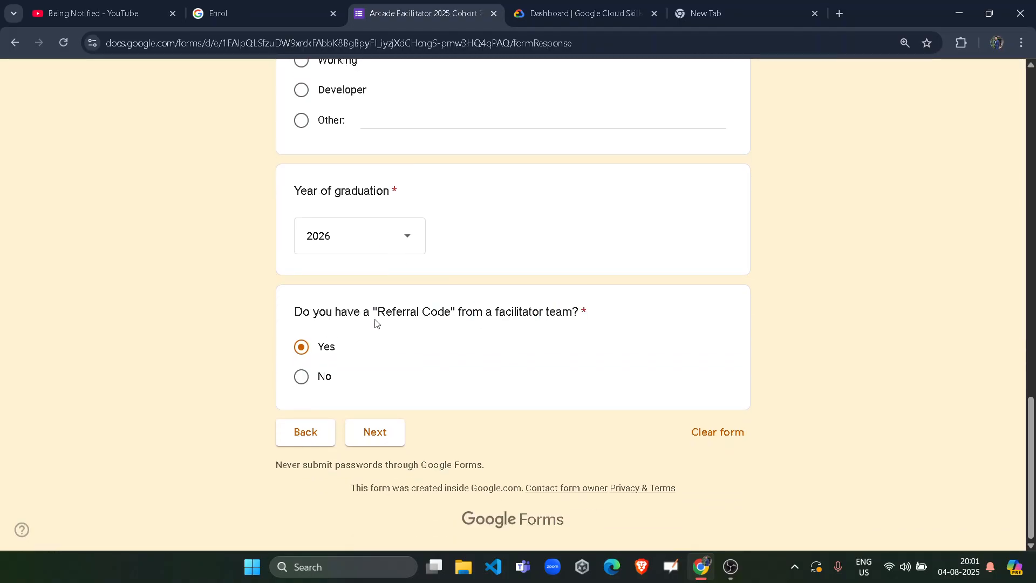
{"action": "mouse_move", "coordinate": [726, 56]}
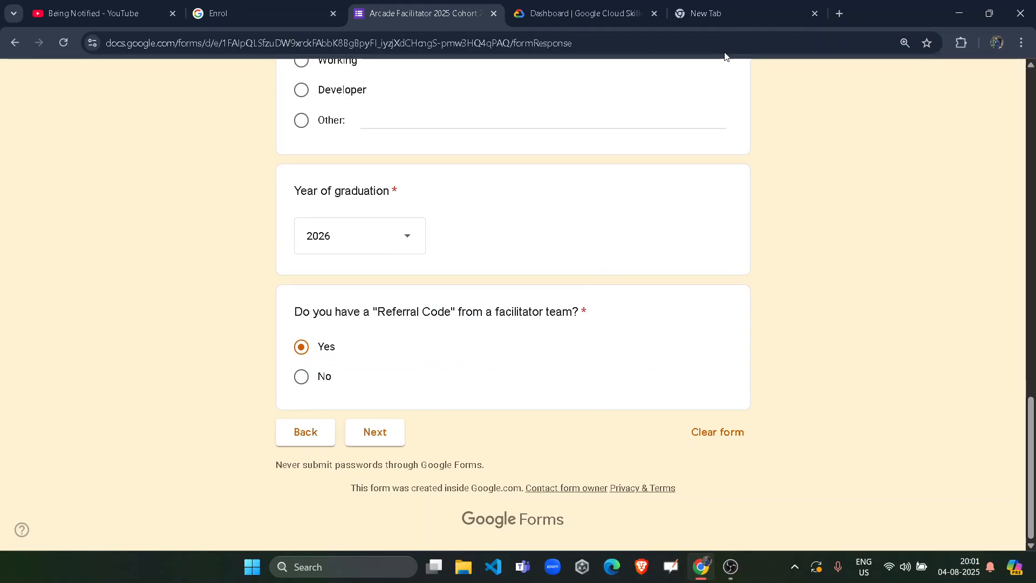
{"action": "left_click", "coordinate": [727, 13]}
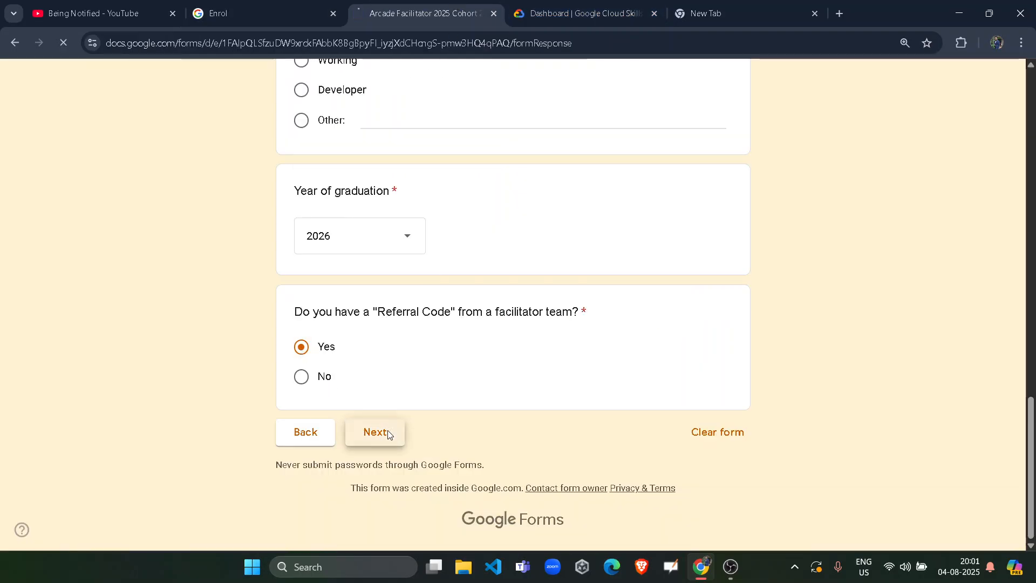
{"action": "left_click", "coordinate": [375, 432]}
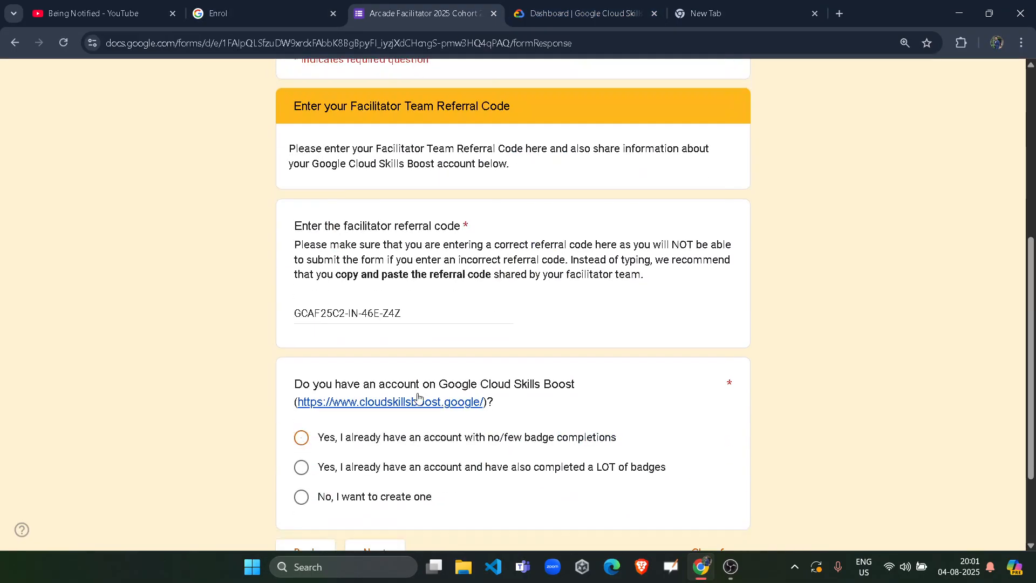
{"action": "left_click", "coordinate": [301, 436]}
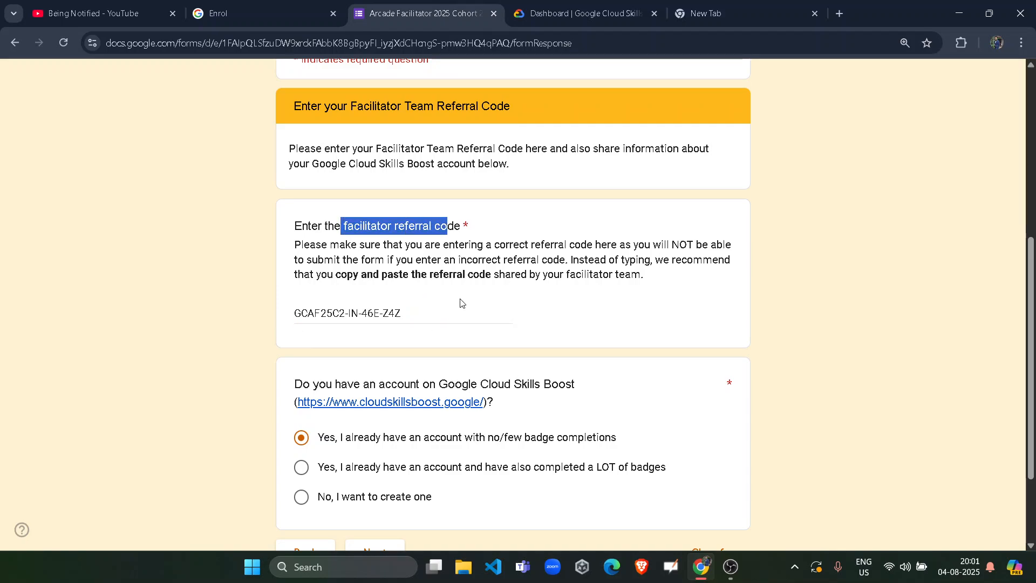
{"action": "scroll", "scroll_direction": "down", "scroll_amount": 3}
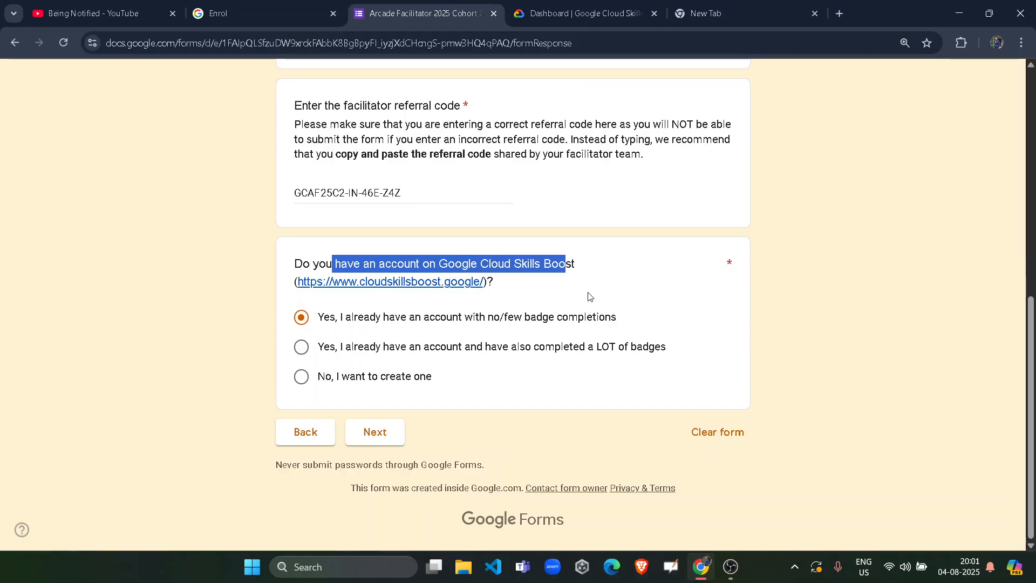
{"action": "mouse_move", "coordinate": [462, 320]}
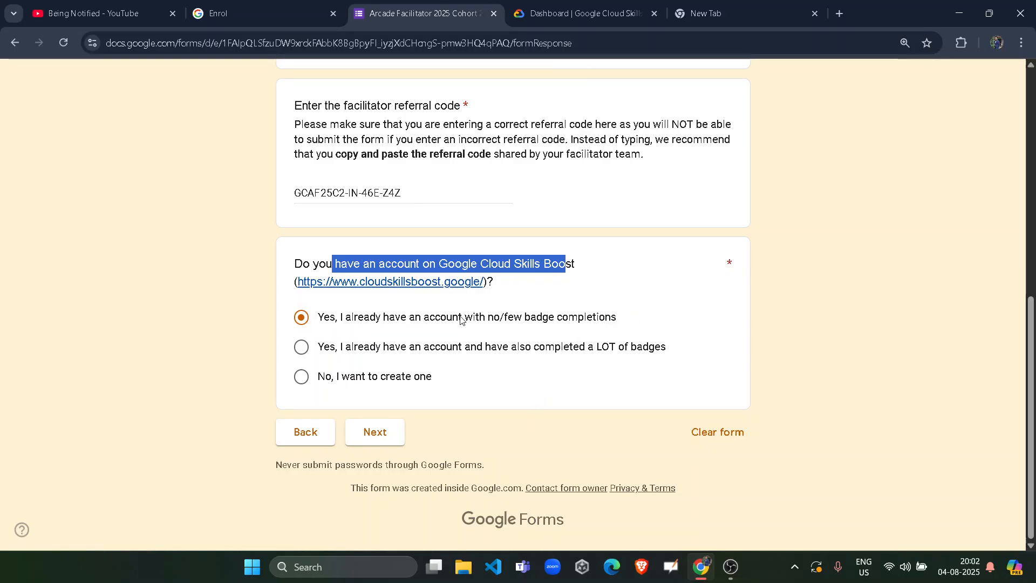
{"action": "mouse_move", "coordinate": [456, 286]}
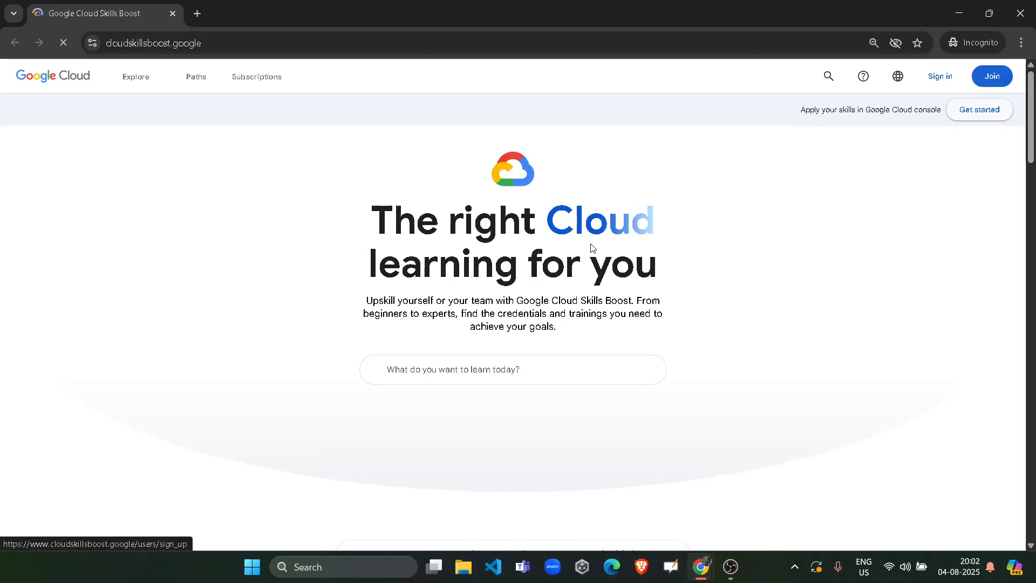
Step: Start the Skills Boost Join flow, landing on the create-account fields
{"action": "left_click", "coordinate": [991, 76]}
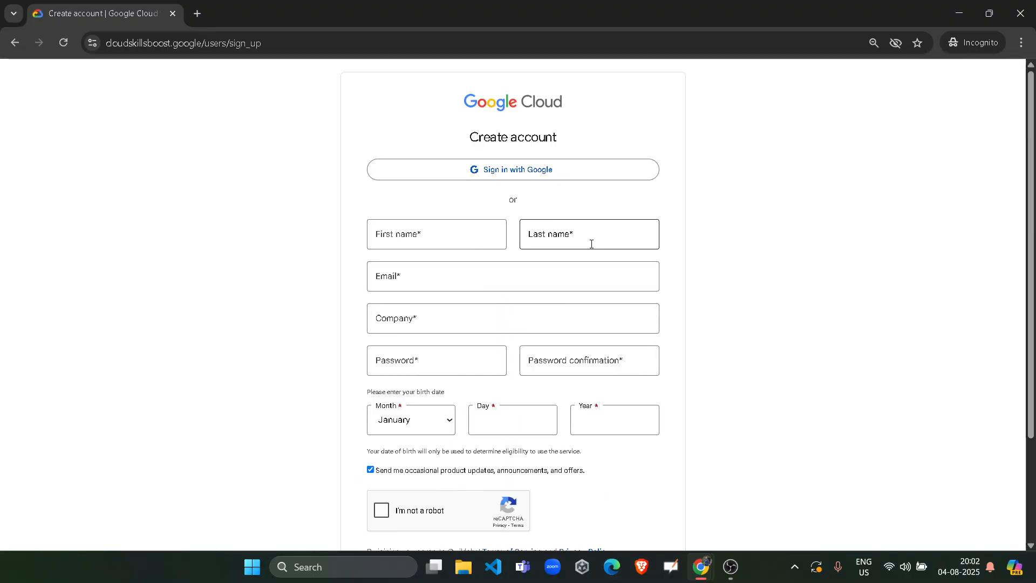
{"action": "left_click", "coordinate": [436, 234]}
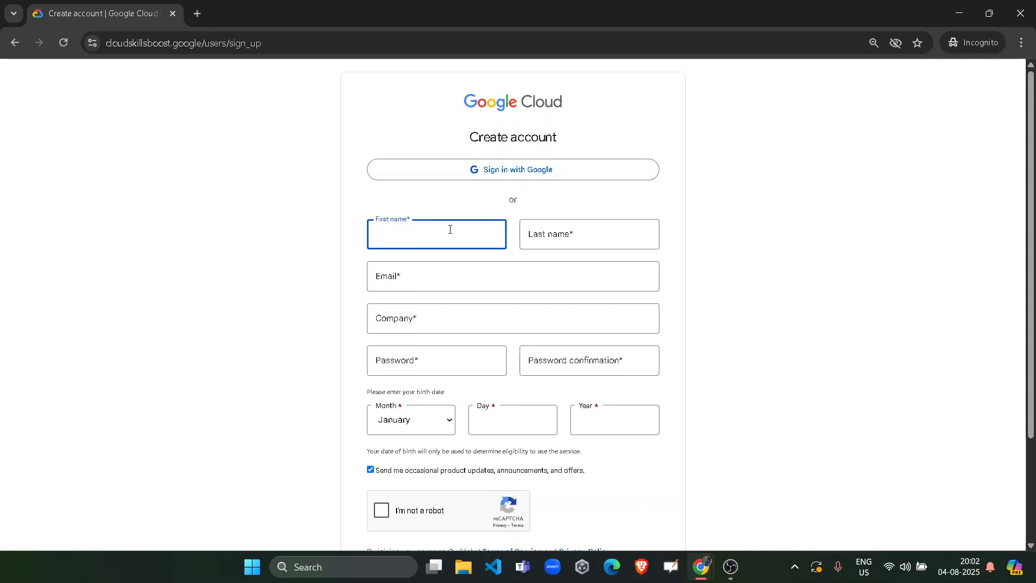
{"action": "left_click", "coordinate": [513, 276]}
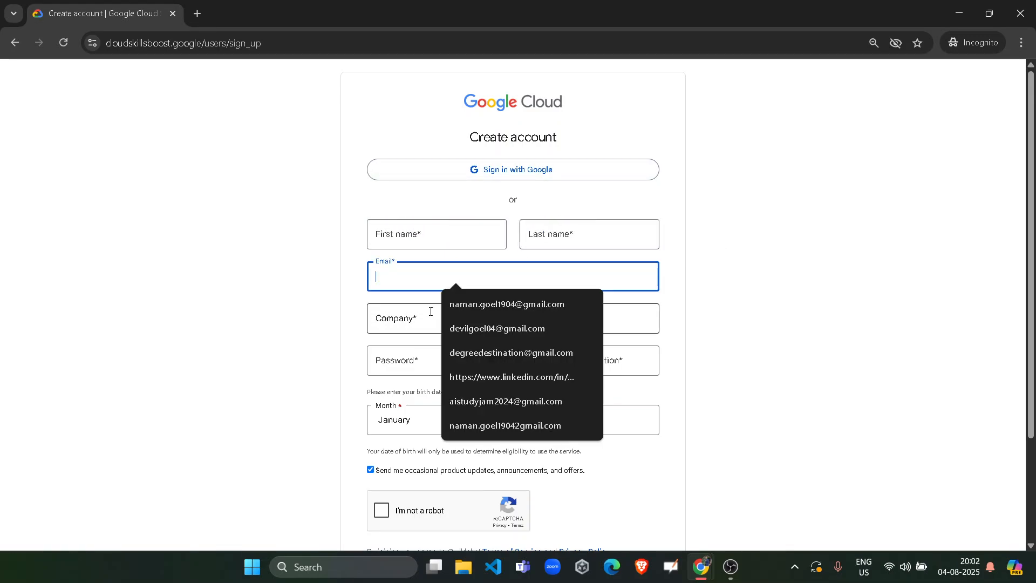
{"action": "left_click", "coordinate": [512, 318]}
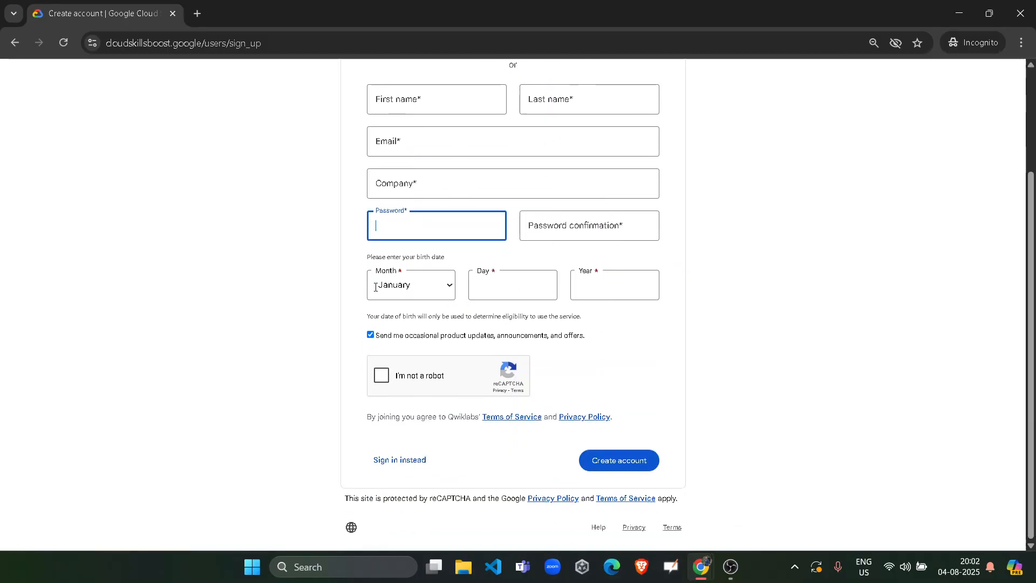
{"action": "mouse_move", "coordinate": [618, 459]}
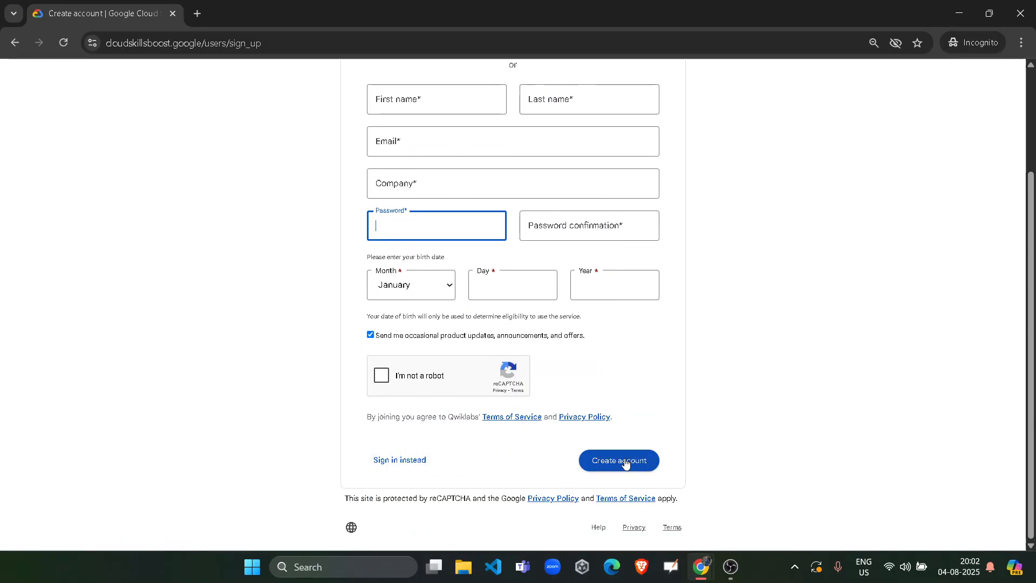
Step: Switch to 'Sign in instead' and focus the sign-in Email field
{"action": "left_click", "coordinate": [399, 459]}
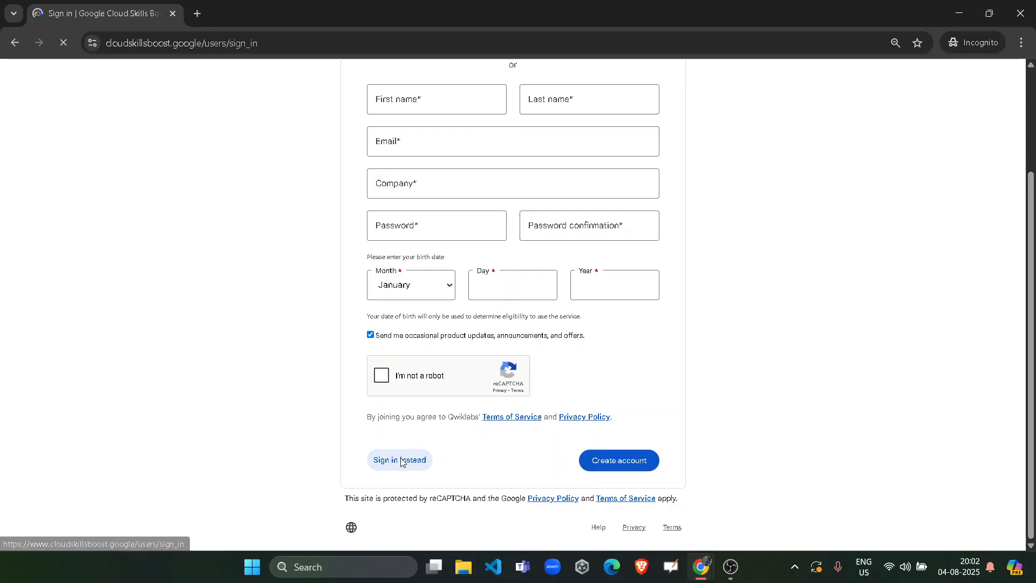
{"action": "left_click", "coordinate": [399, 460]}
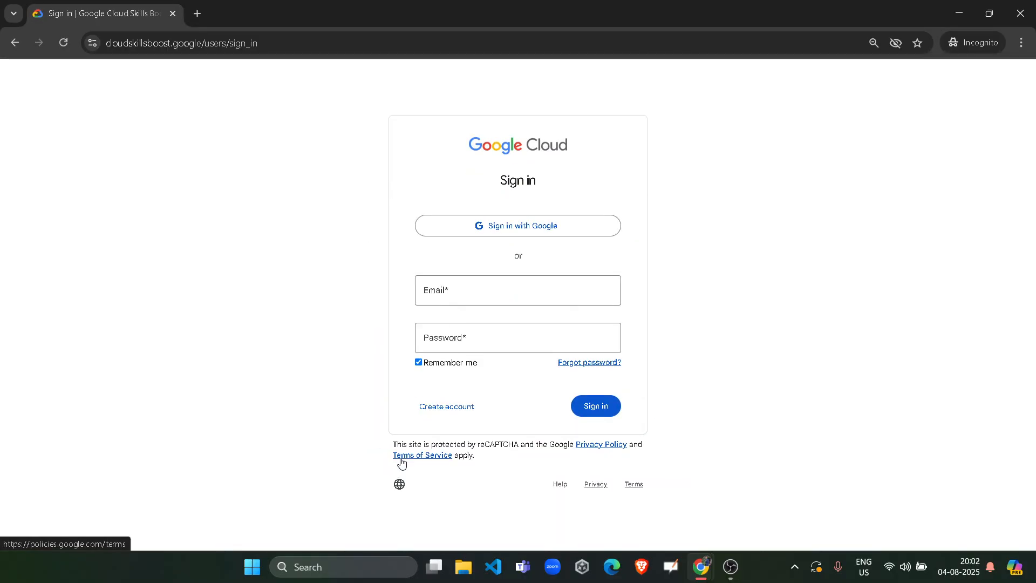
{"action": "left_click", "coordinate": [518, 291]}
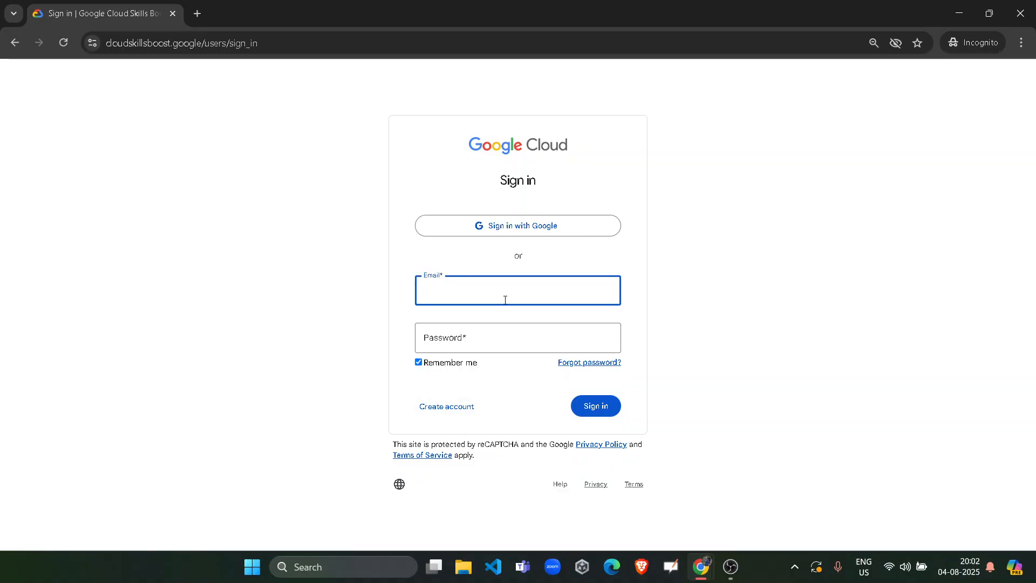
{"action": "mouse_move", "coordinate": [771, 546]}
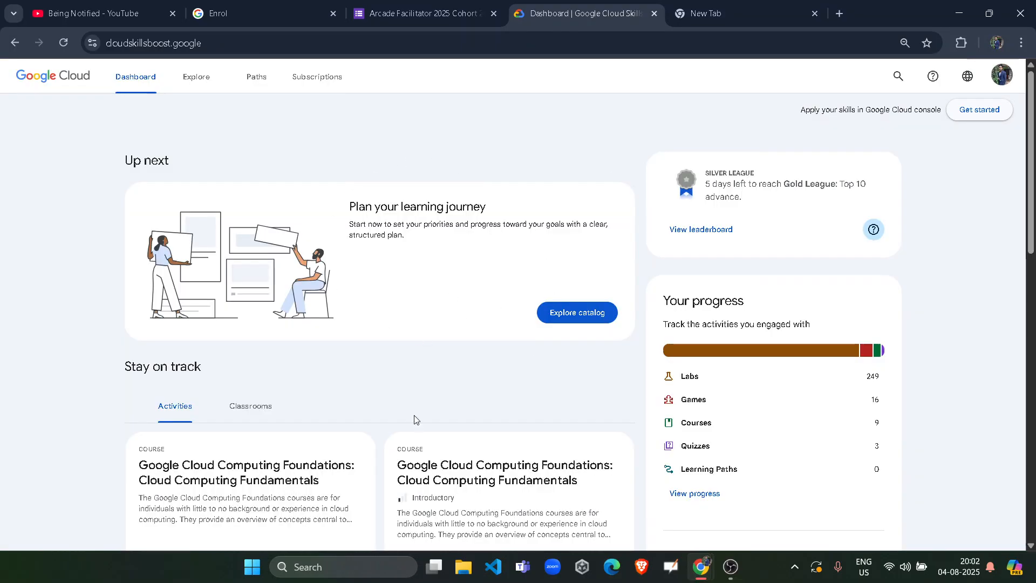
{"action": "mouse_move", "coordinate": [645, 196]}
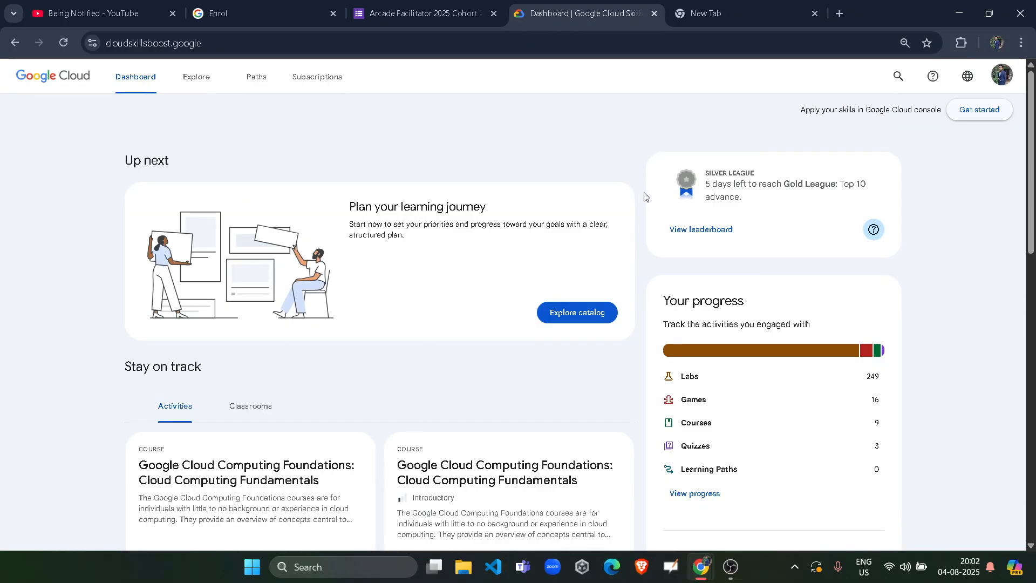
Step: Reach the Skills Boost account settings from the account menu
{"action": "left_click", "coordinate": [1001, 76]}
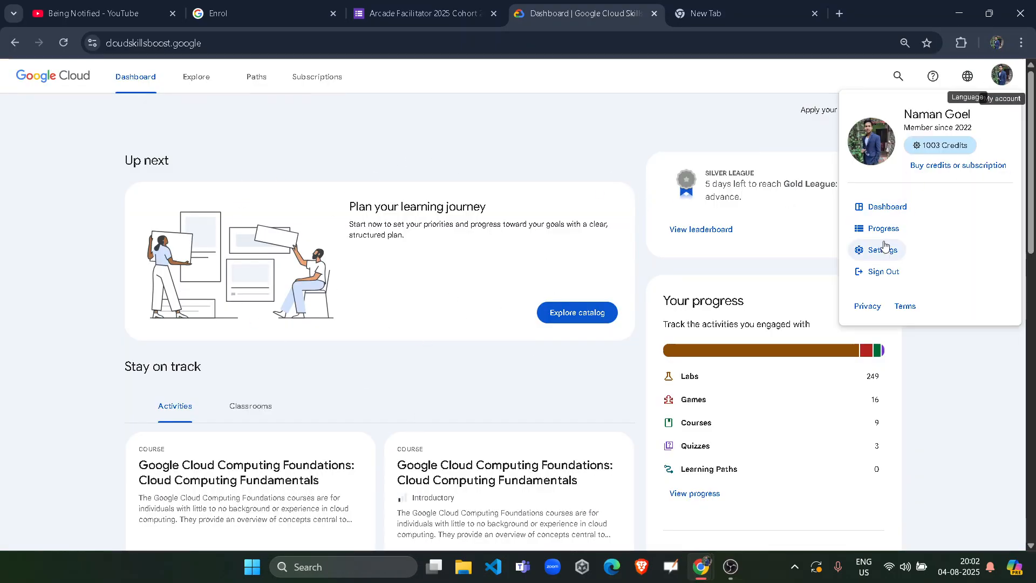
{"action": "left_click", "coordinate": [883, 250]}
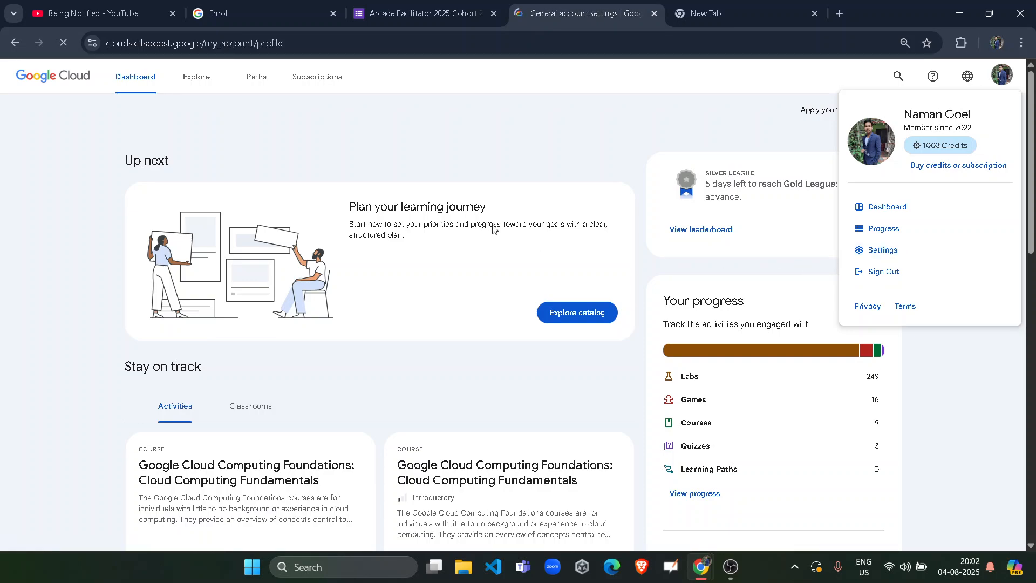
{"action": "left_click", "coordinate": [882, 250]}
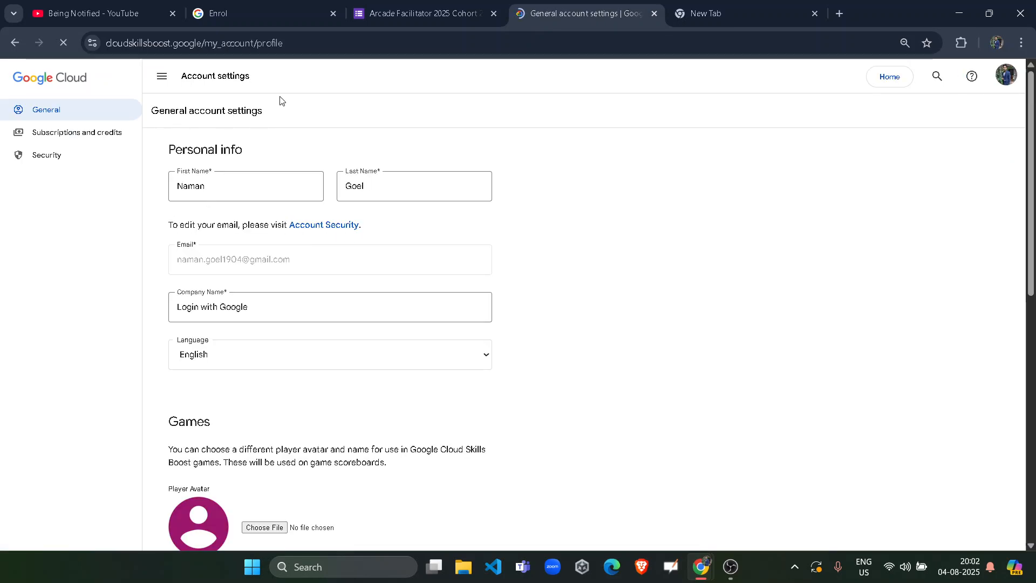
{"action": "left_click", "coordinate": [245, 186]}
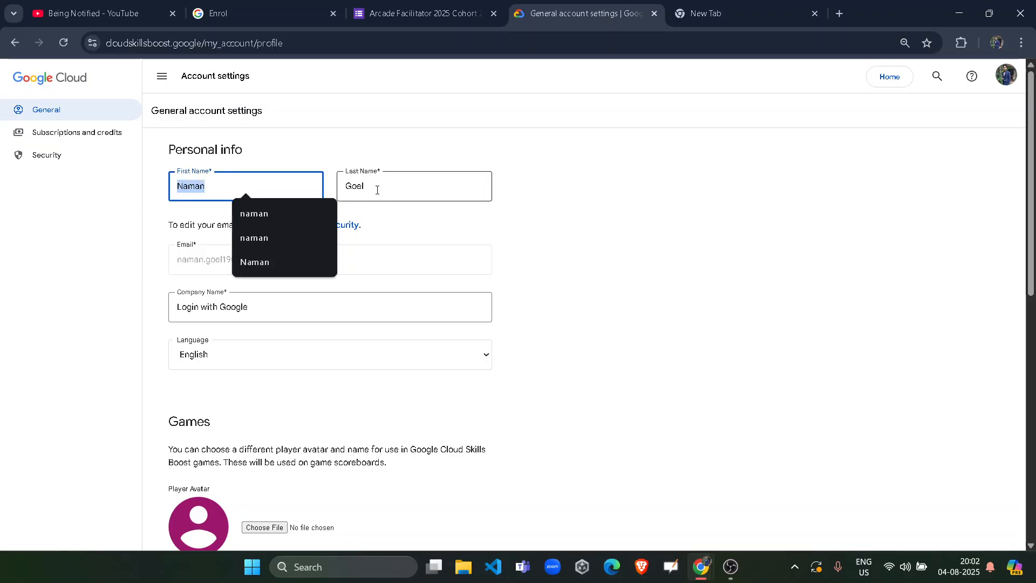
Step: Ensure 'Make profile public' is checked, note the public profile URL, and return to the form
{"action": "scroll", "scroll_direction": "down", "scroll_amount": 3}
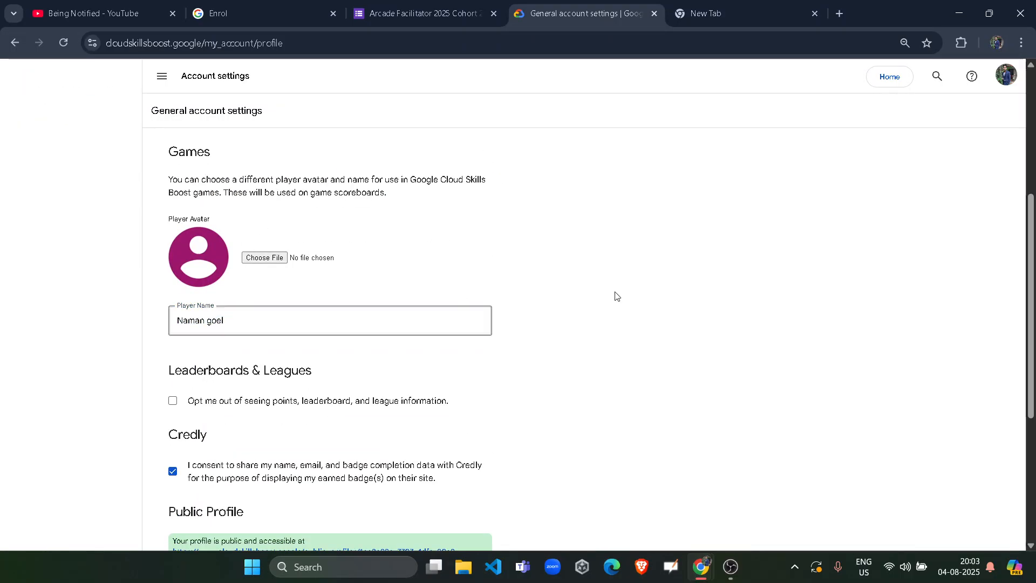
{"action": "scroll", "scroll_direction": "down", "scroll_amount": 3}
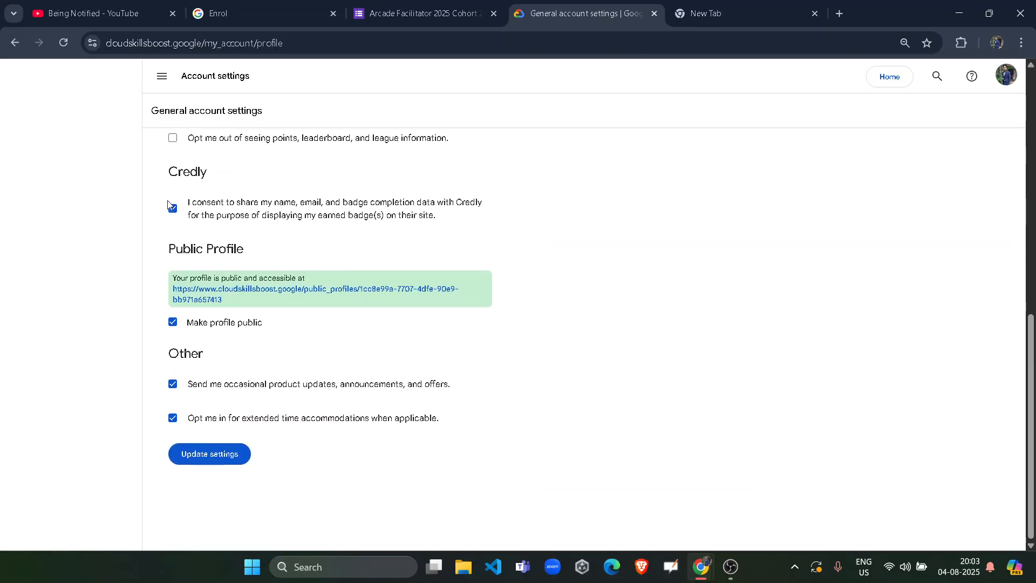
{"action": "left_click", "coordinate": [172, 208]}
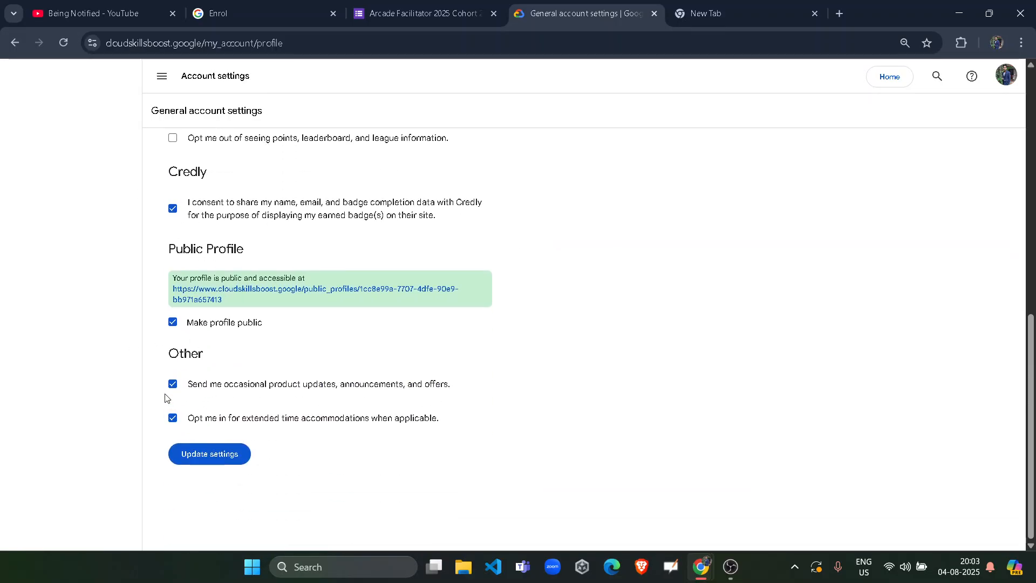
{"action": "mouse_move", "coordinate": [193, 371]}
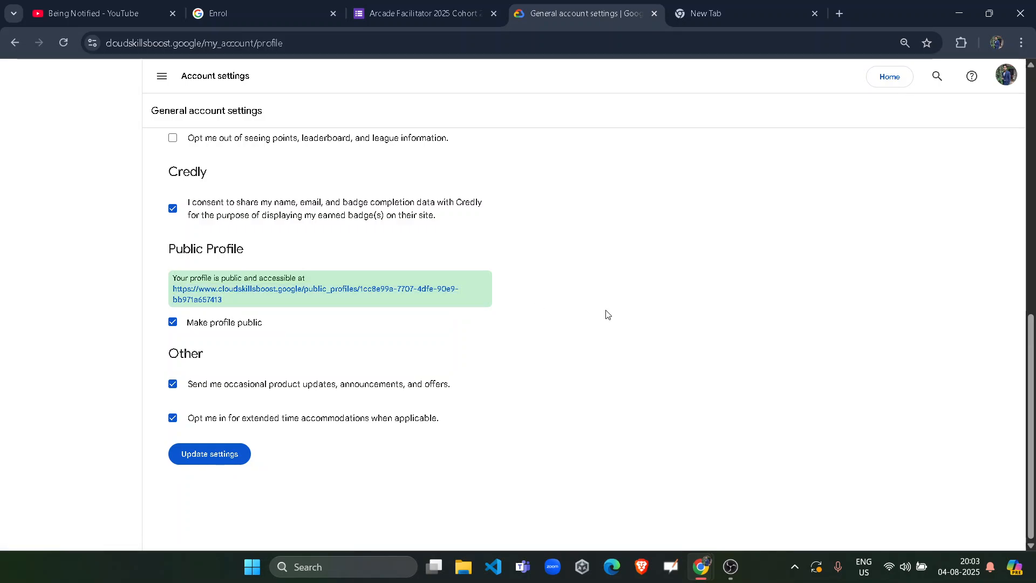
{"action": "left_click", "coordinate": [423, 13]}
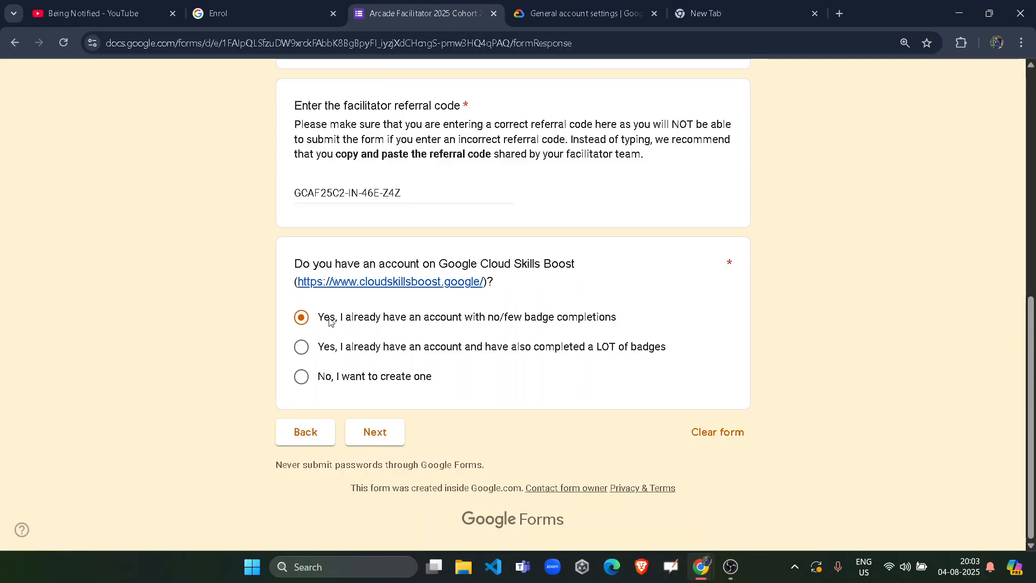
Step: Advance past the existing-account question to the public profile URL section
{"action": "left_click", "coordinate": [374, 432]}
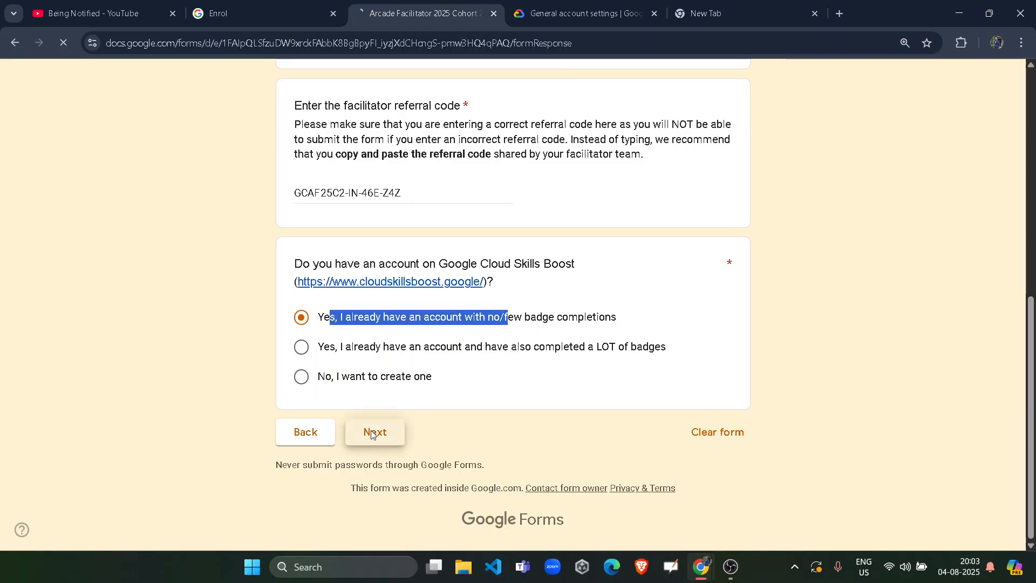
{"action": "left_click", "coordinate": [374, 432]}
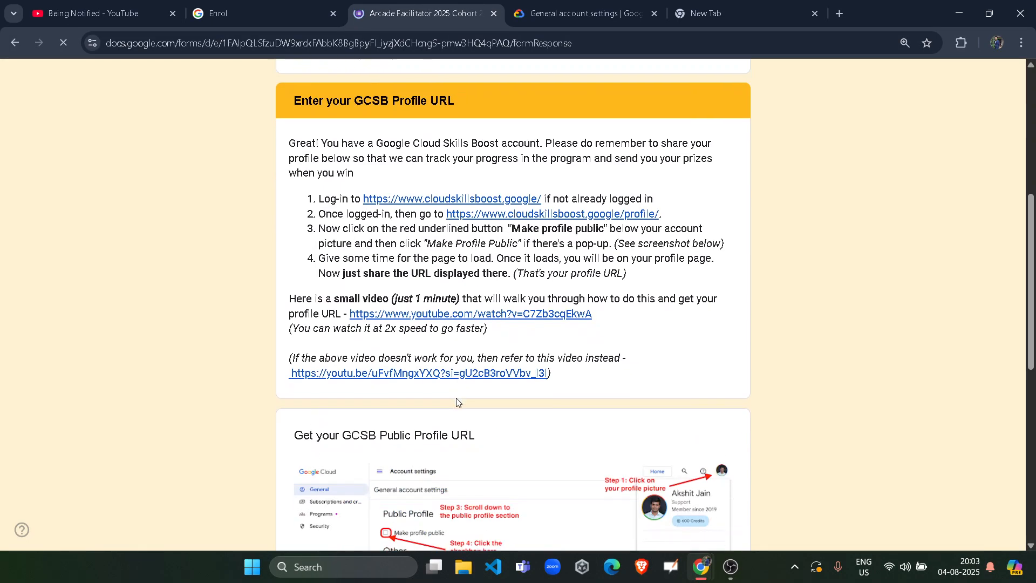
{"action": "scroll", "scroll_direction": "up", "scroll_amount": 3}
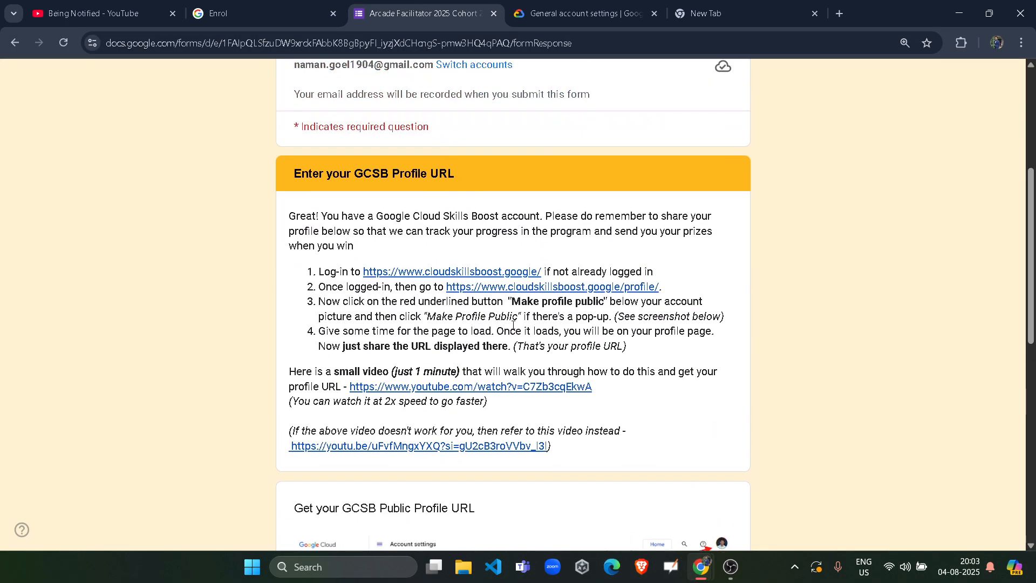
{"action": "left_click", "coordinate": [584, 13]}
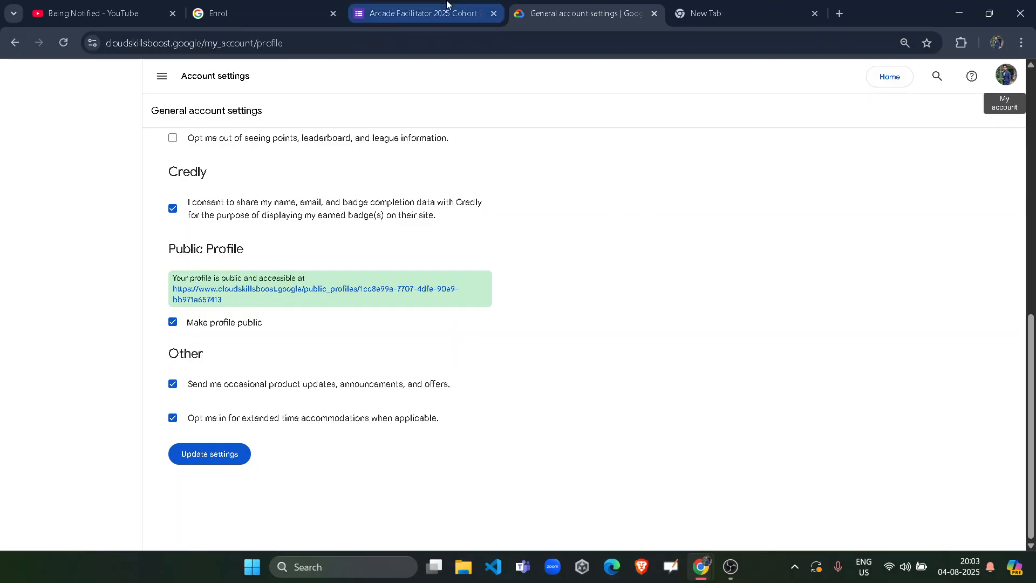
Step: Flip between the form and Skills Boost settings to locate the profile URL
{"action": "left_click", "coordinate": [424, 13]}
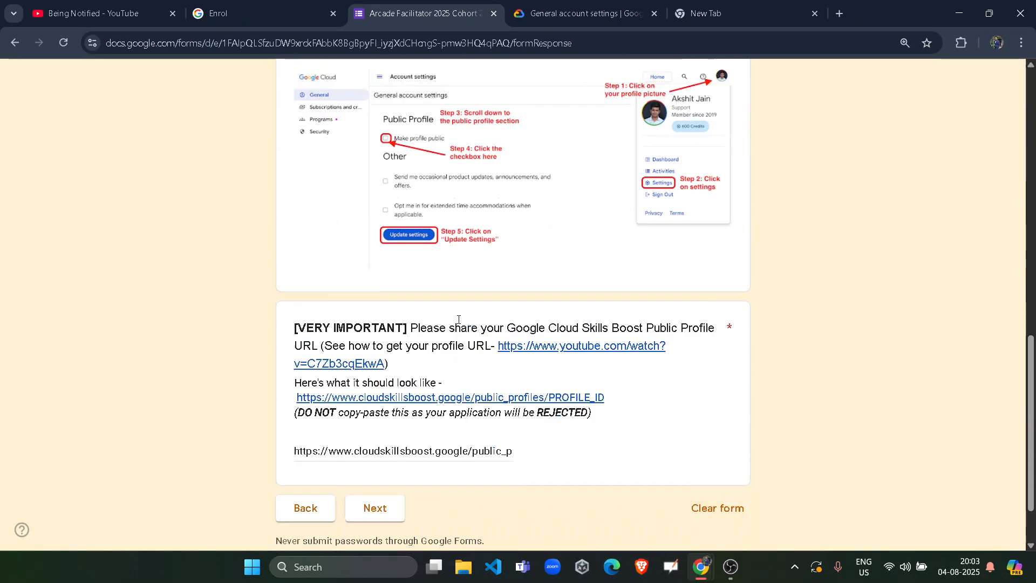
{"action": "scroll", "scroll_direction": "down", "scroll_amount": 3}
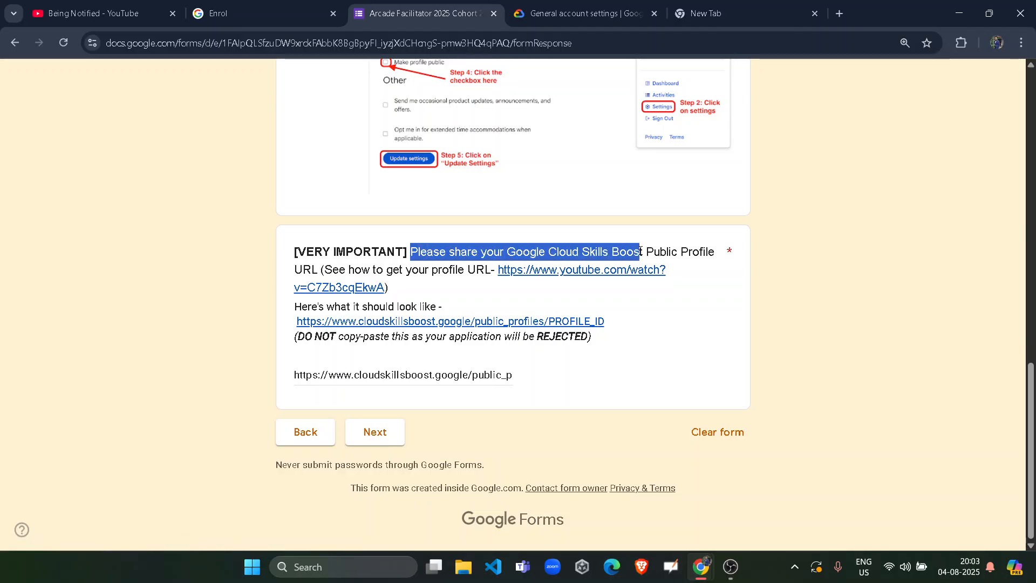
{"action": "left_click", "coordinate": [584, 13]}
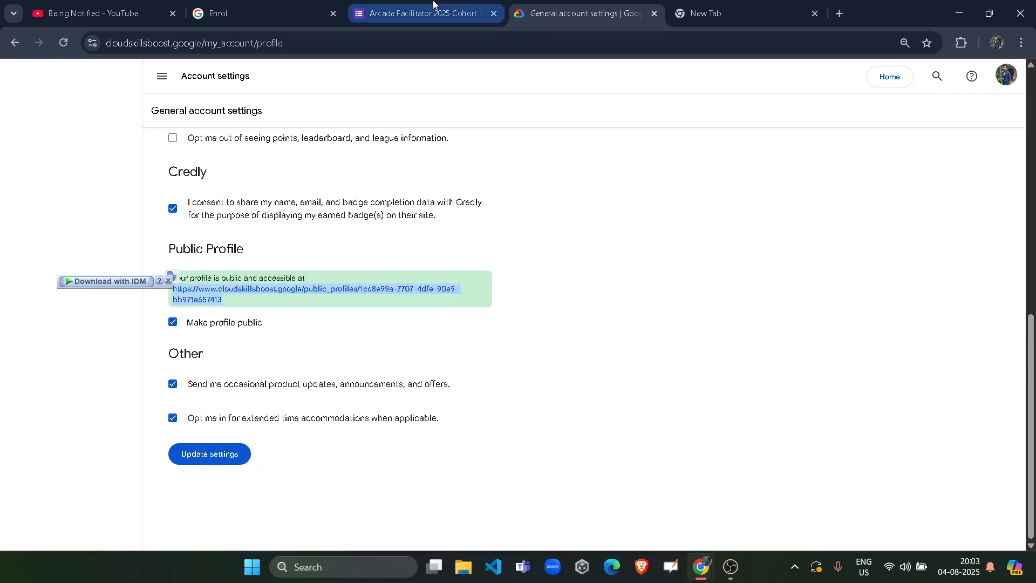
{"action": "left_click", "coordinate": [421, 13]}
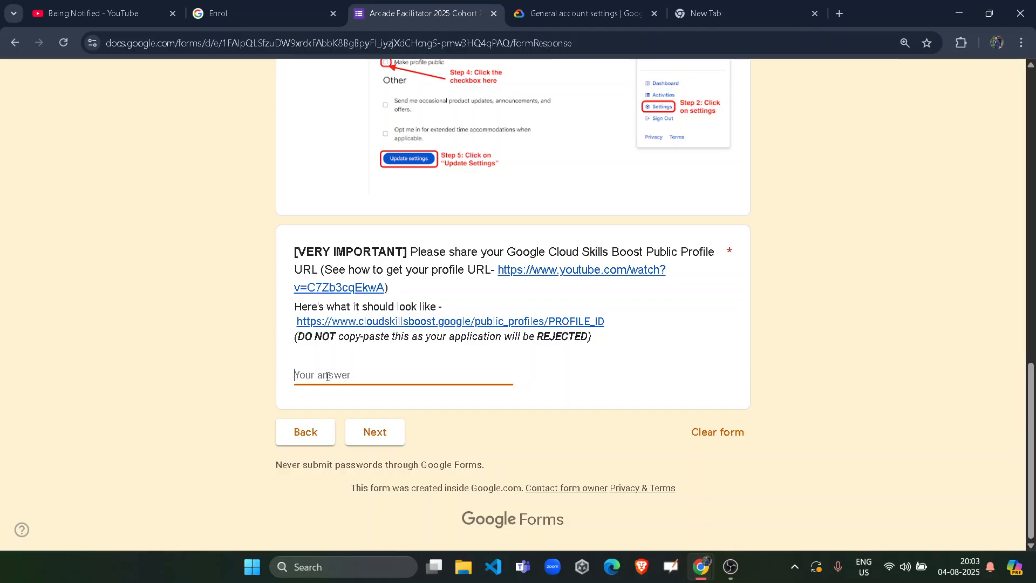
{"action": "type", "text": "https://www.cloudskillsboost.google/public_p"}
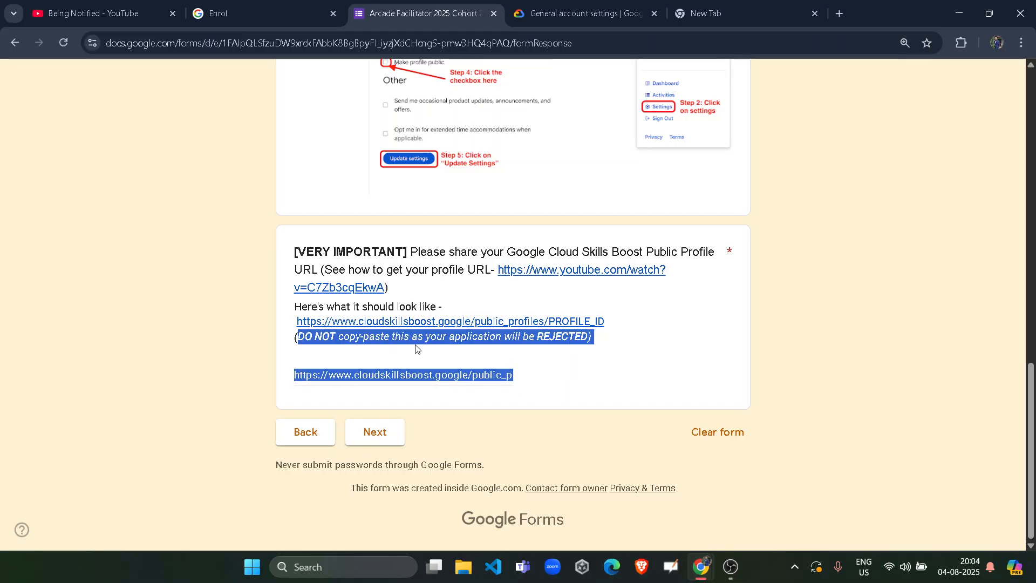
{"action": "left_click", "coordinate": [618, 370]}
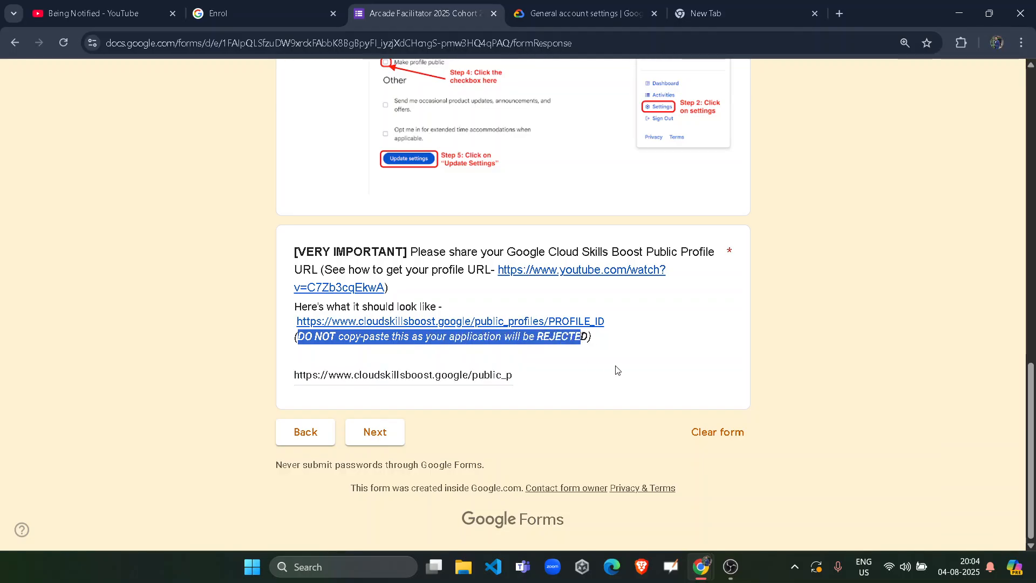
{"action": "mouse_move", "coordinate": [634, 363]}
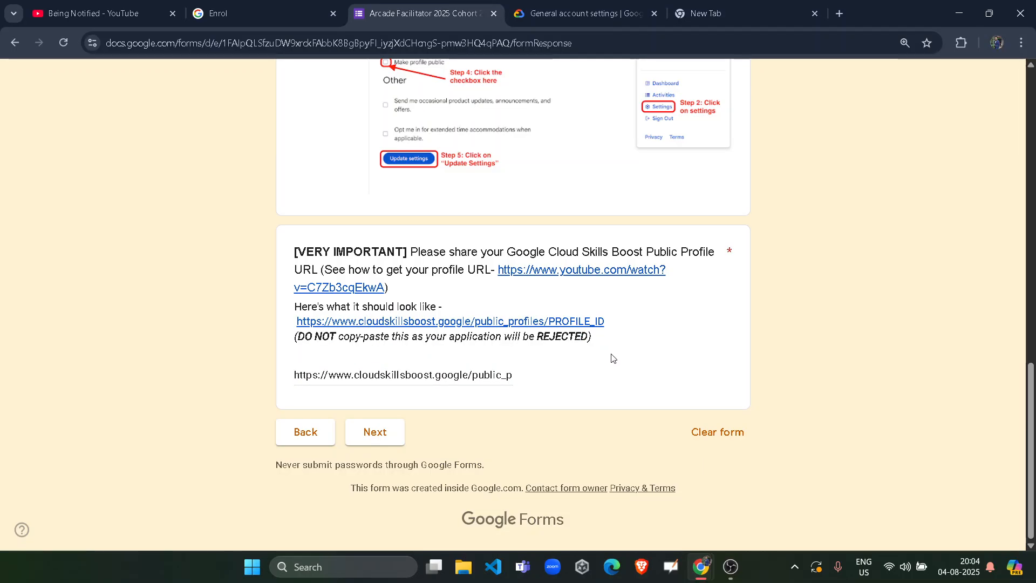
{"action": "mouse_move", "coordinate": [627, 336]}
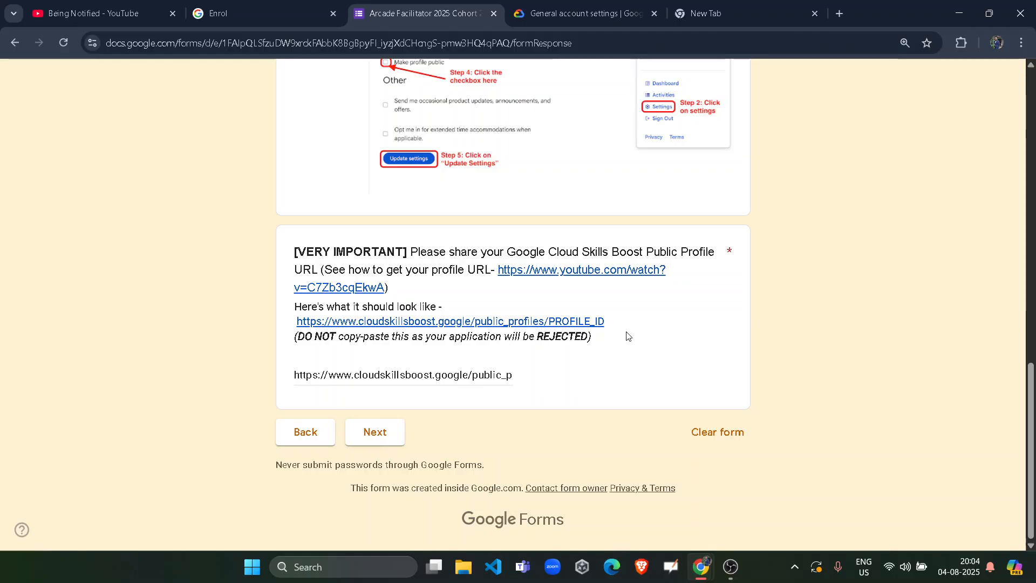
{"action": "mouse_move", "coordinate": [612, 326]}
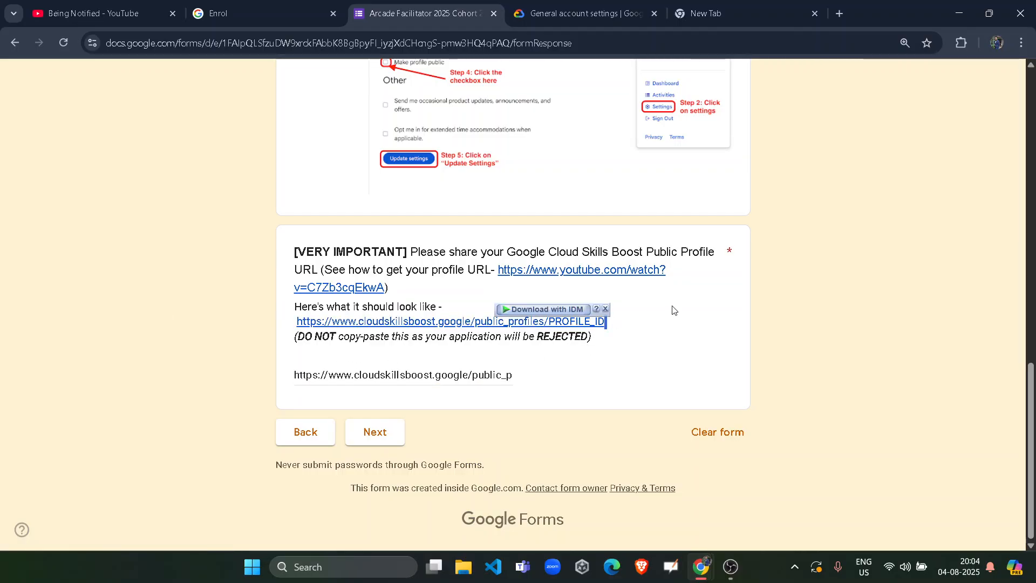
{"action": "left_click", "coordinate": [584, 13]}
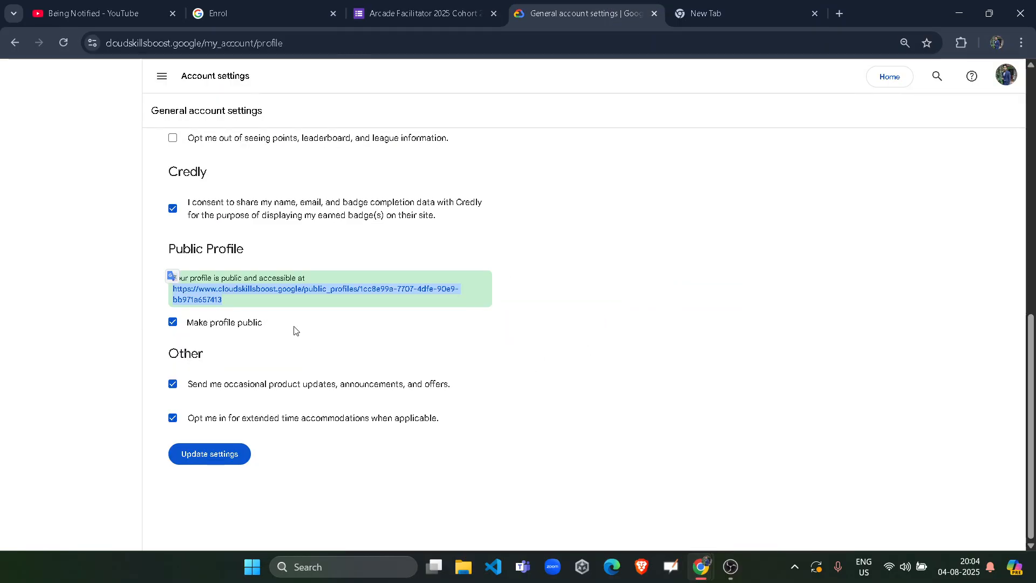
{"action": "left_click", "coordinate": [423, 13]}
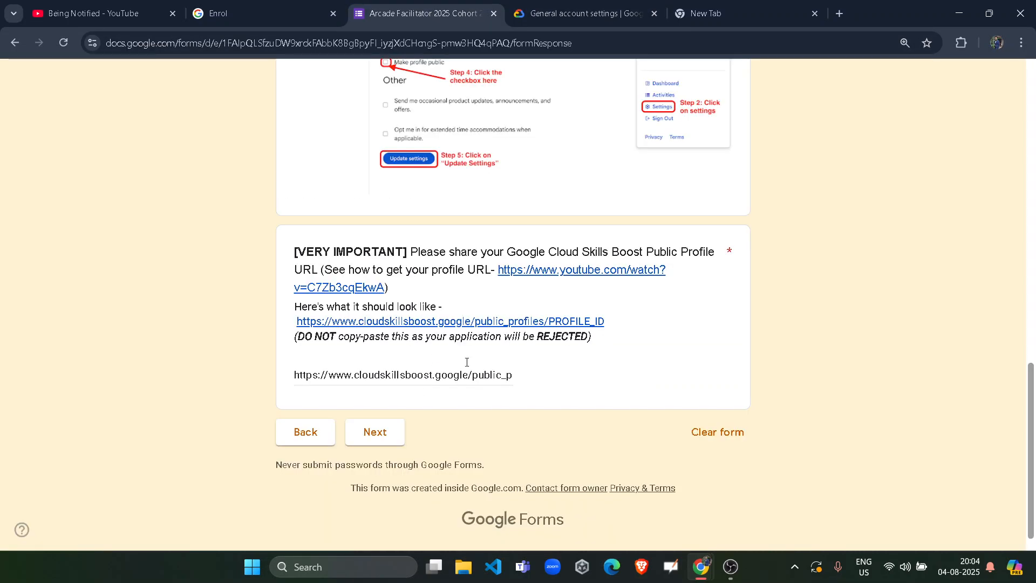
{"action": "mouse_move", "coordinate": [375, 432]}
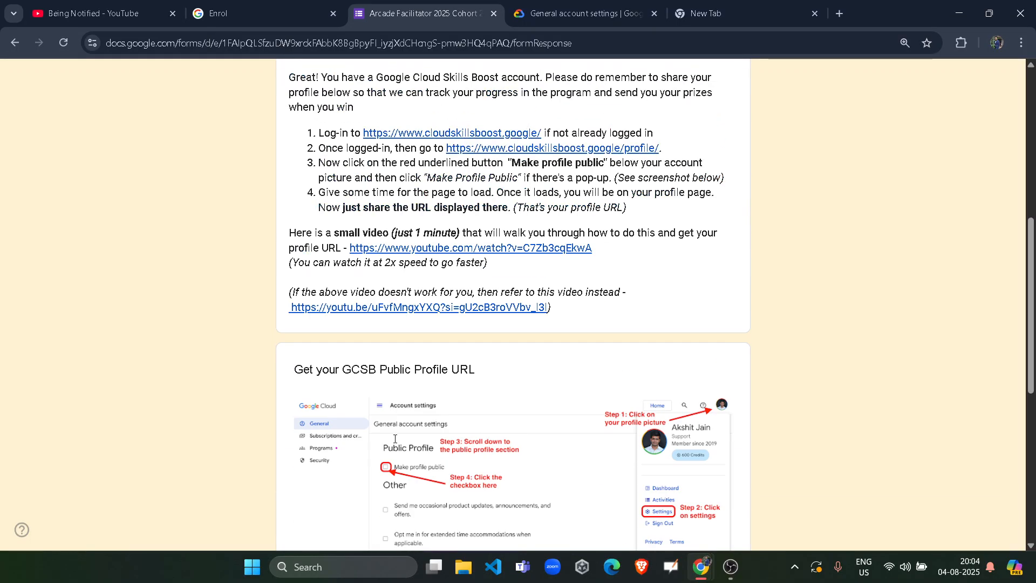
{"action": "scroll", "scroll_direction": "up", "scroll_amount": 3}
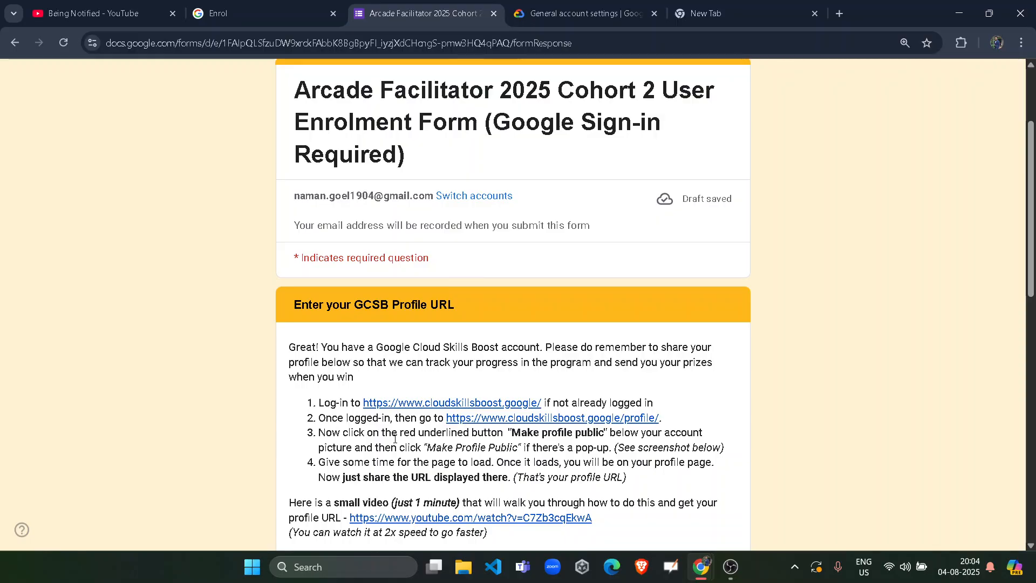
{"action": "mouse_move", "coordinate": [527, 317]}
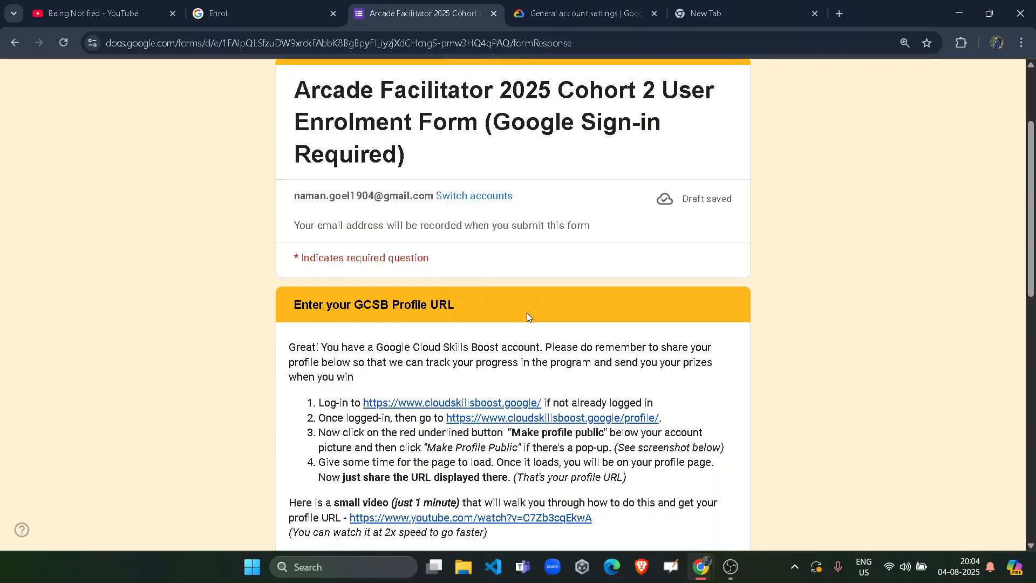
{"action": "scroll", "scroll_direction": "down", "scroll_amount": 3}
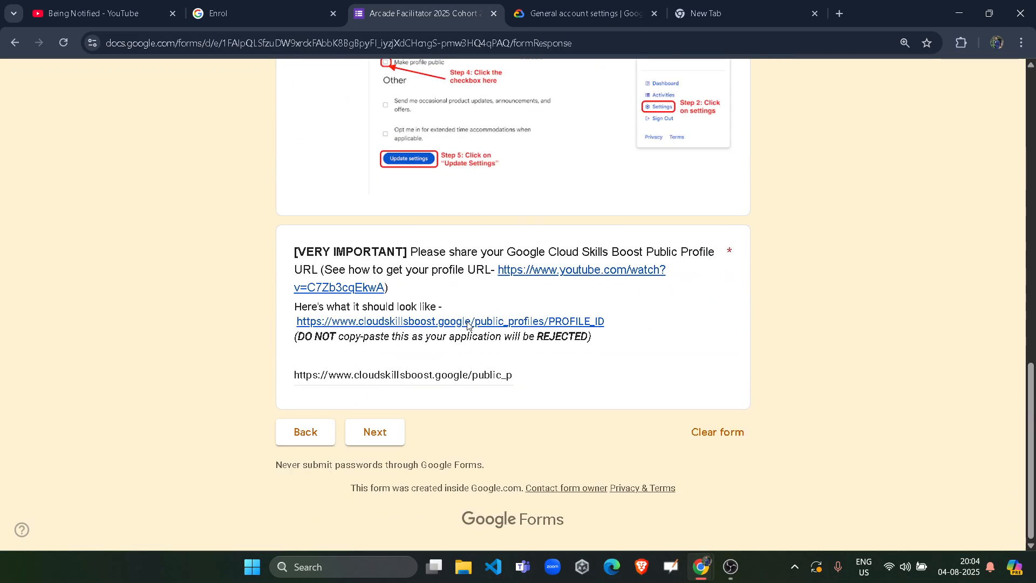